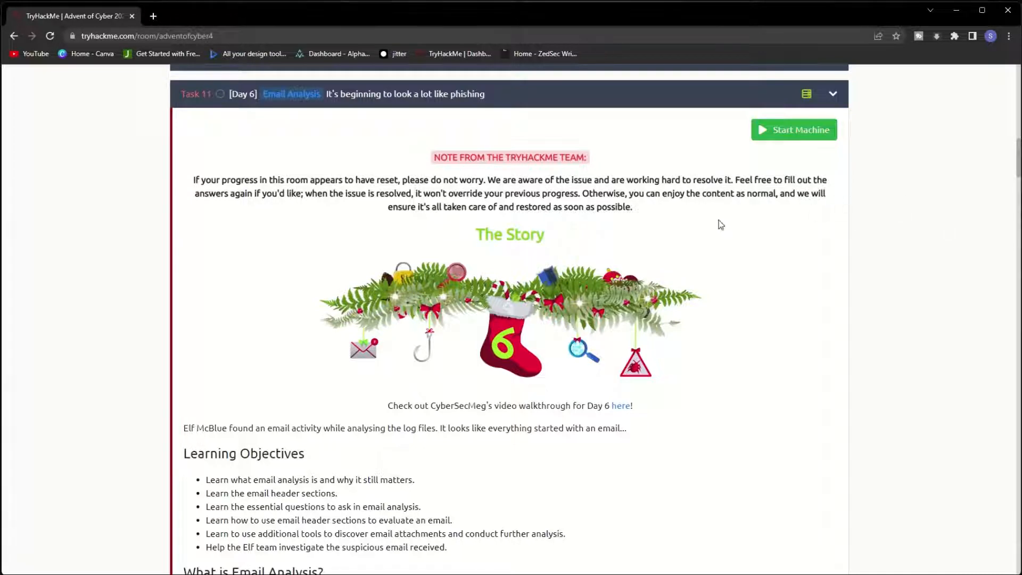
pyautogui.moveTo(264, 105)
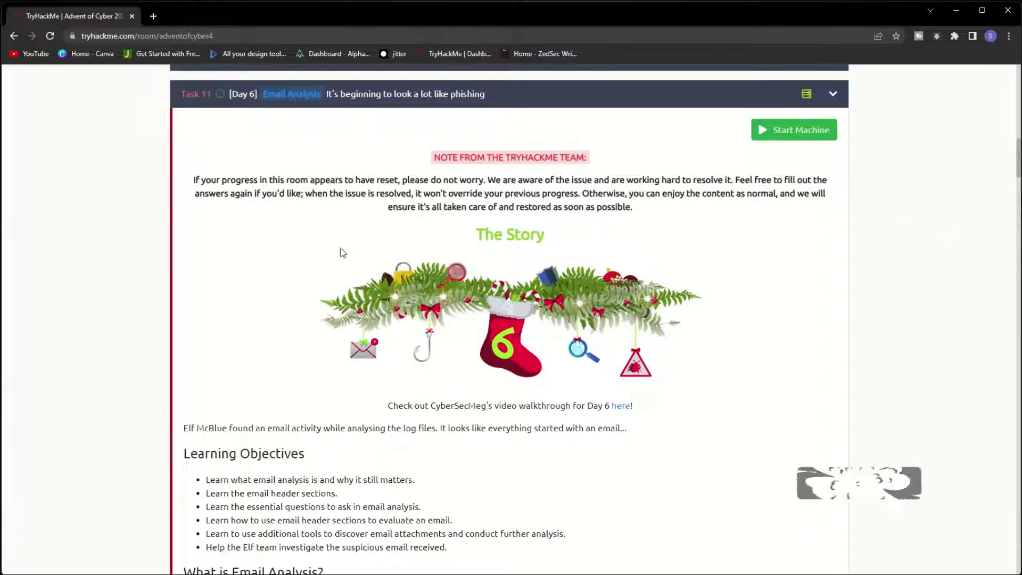
# Read through the Day 6 email-analysis task text, picking out the emailrep.io tool address
pyautogui.scroll(-3)
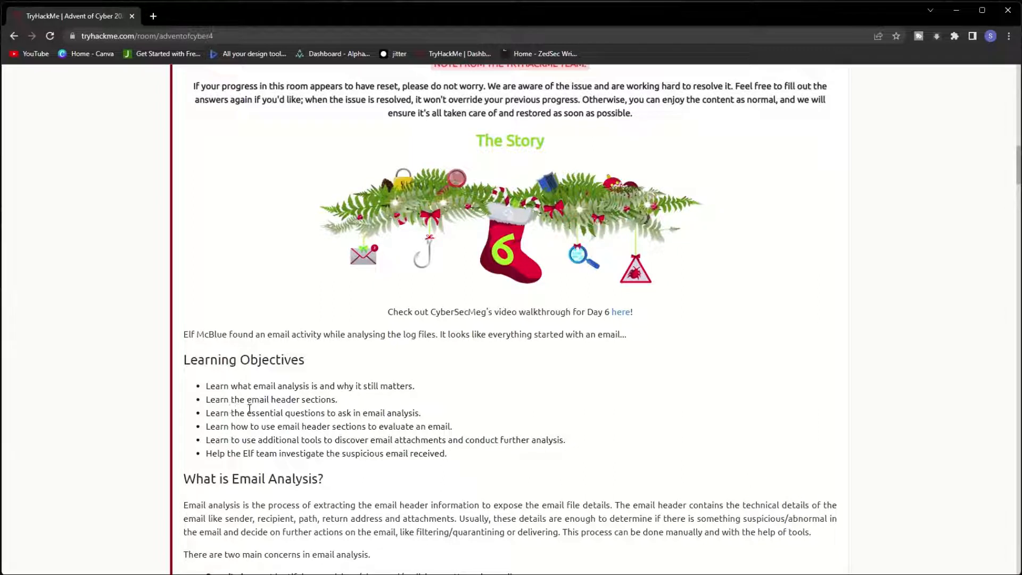
pyautogui.moveTo(245, 417)
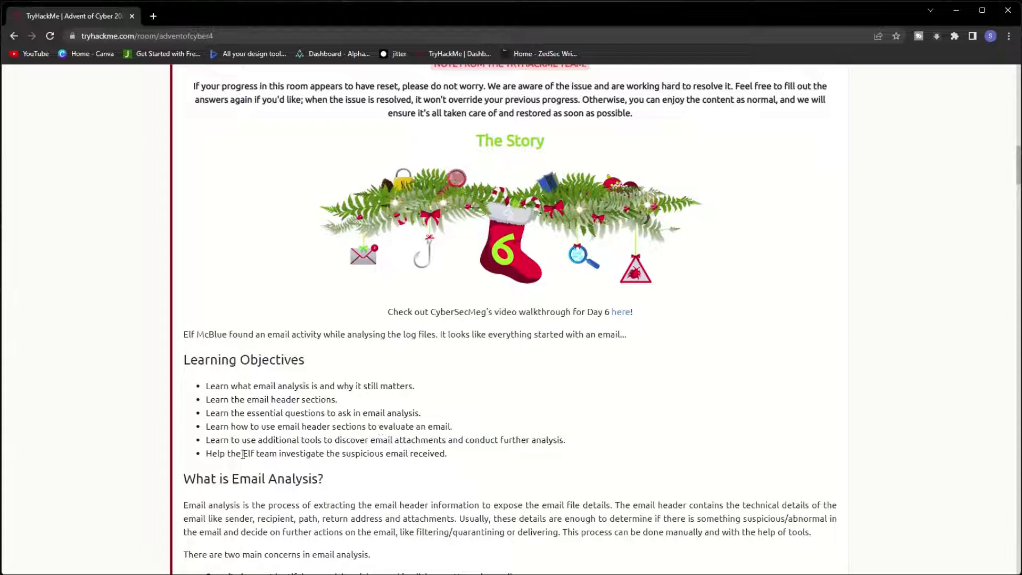
pyautogui.moveTo(383, 445)
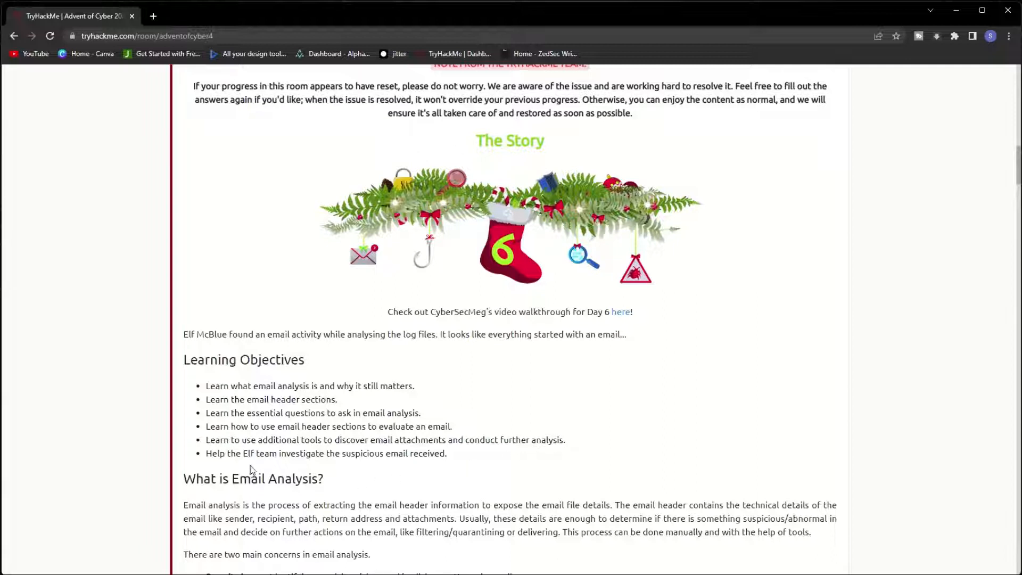
pyautogui.moveTo(313, 463)
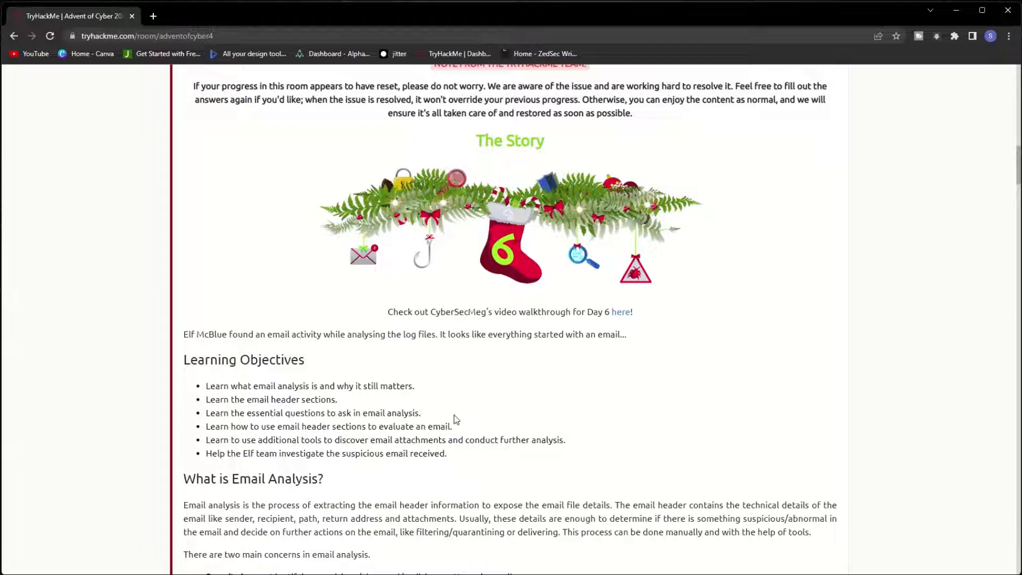
pyautogui.scroll(-3)
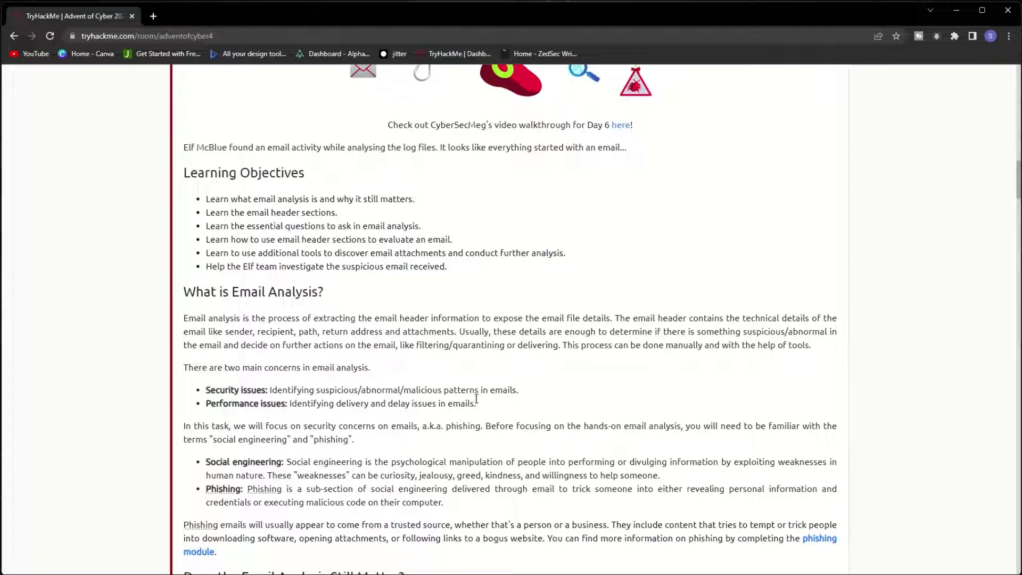
pyautogui.scroll(-3)
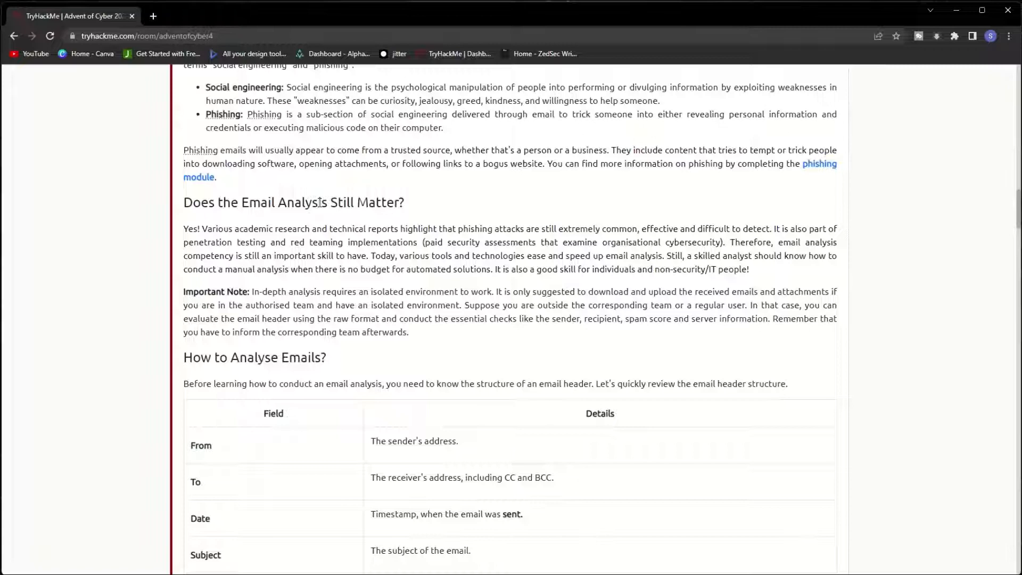
pyautogui.scroll(-3)
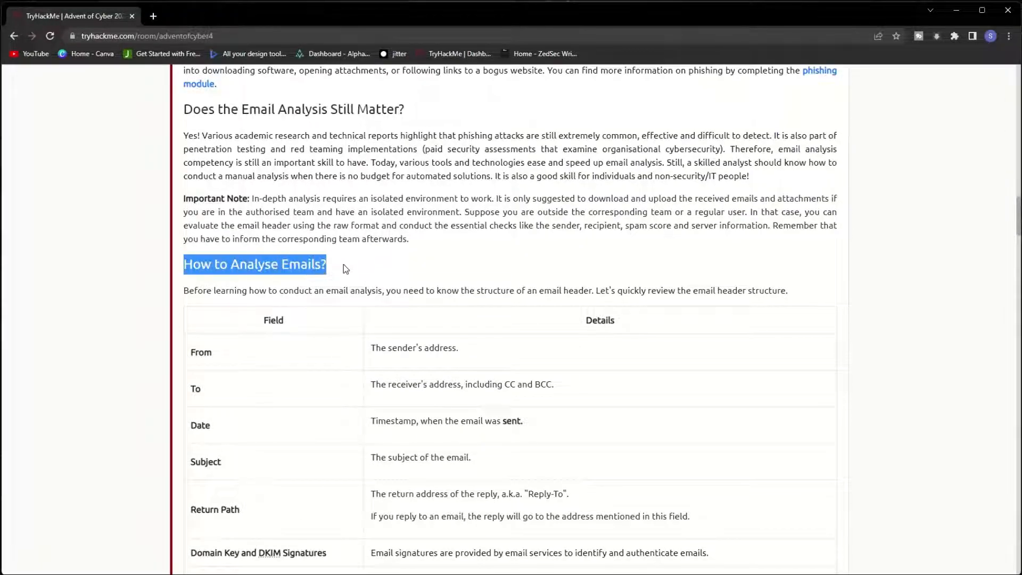
pyautogui.scroll(-3)
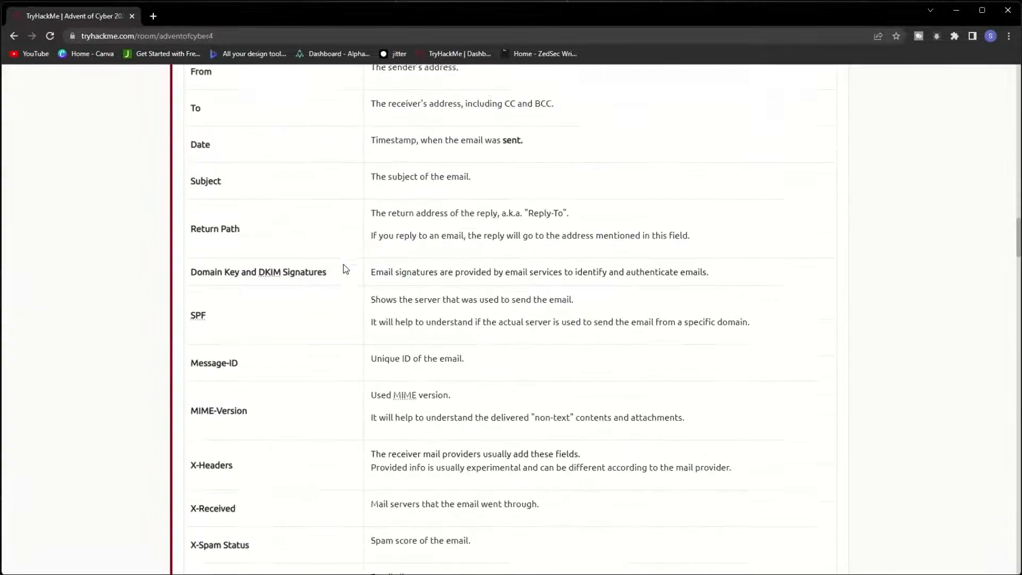
pyautogui.scroll(-3)
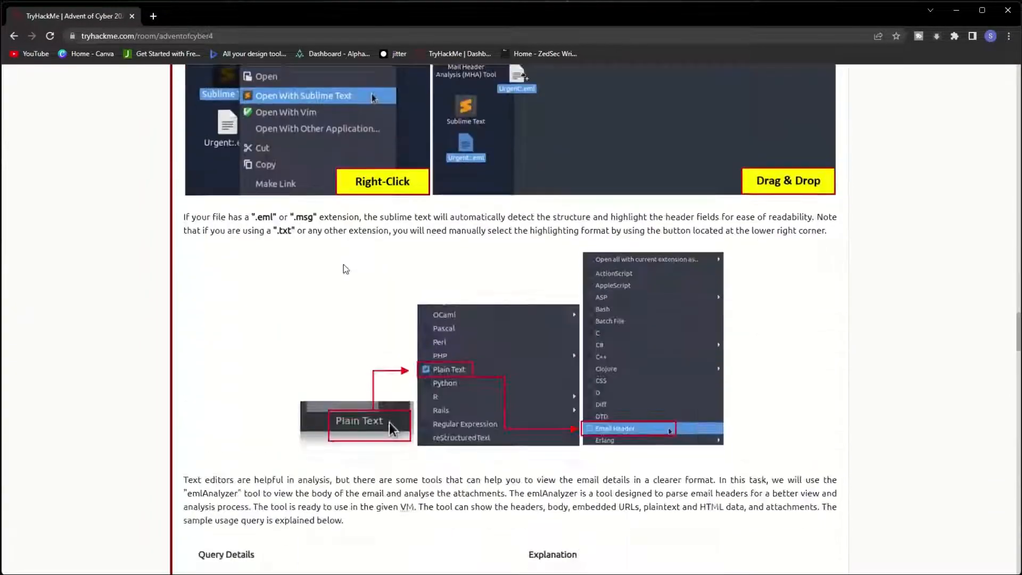
pyautogui.scroll(-3)
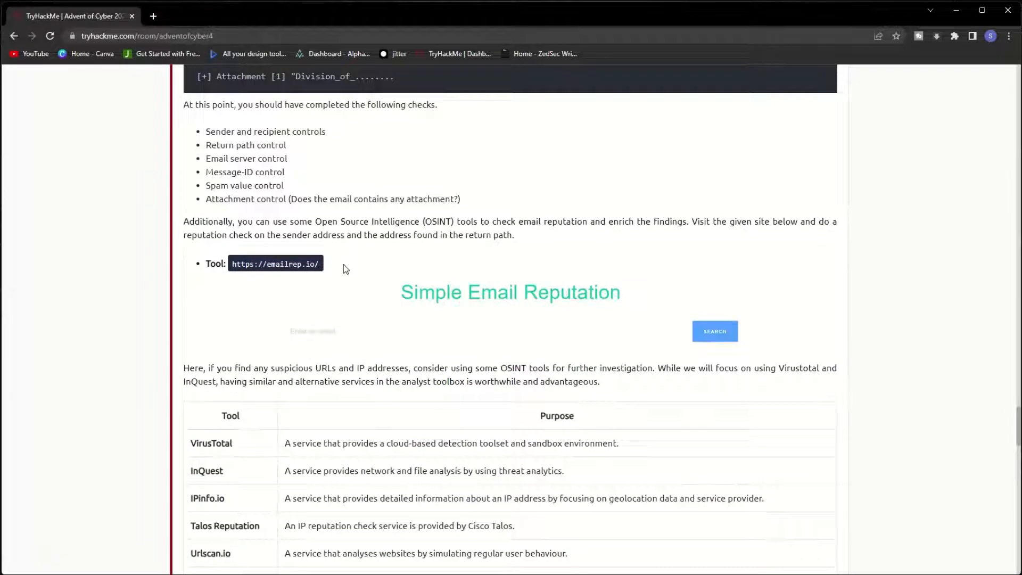
pyautogui.scroll(-3)
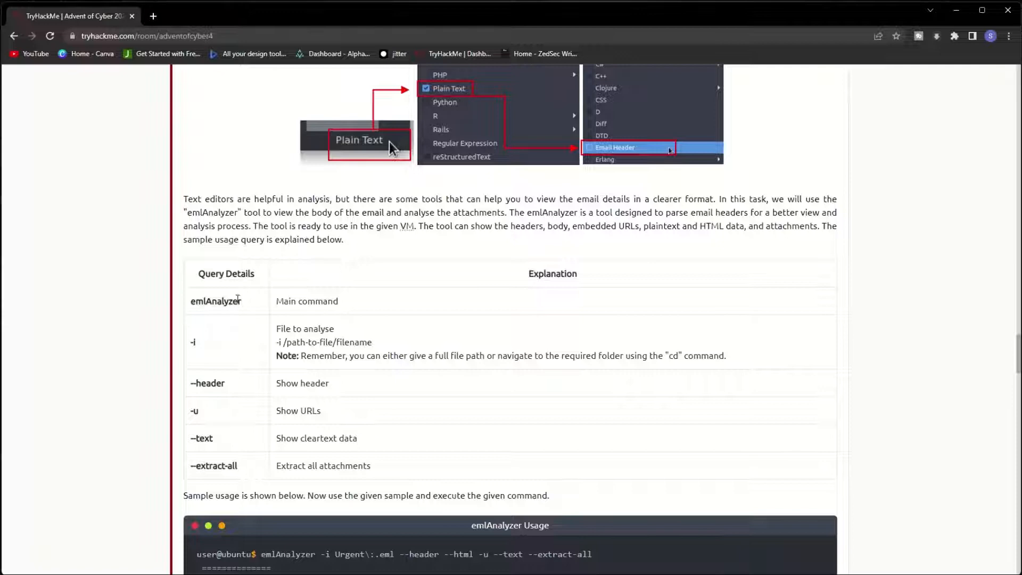
pyautogui.doubleClick(215, 300)
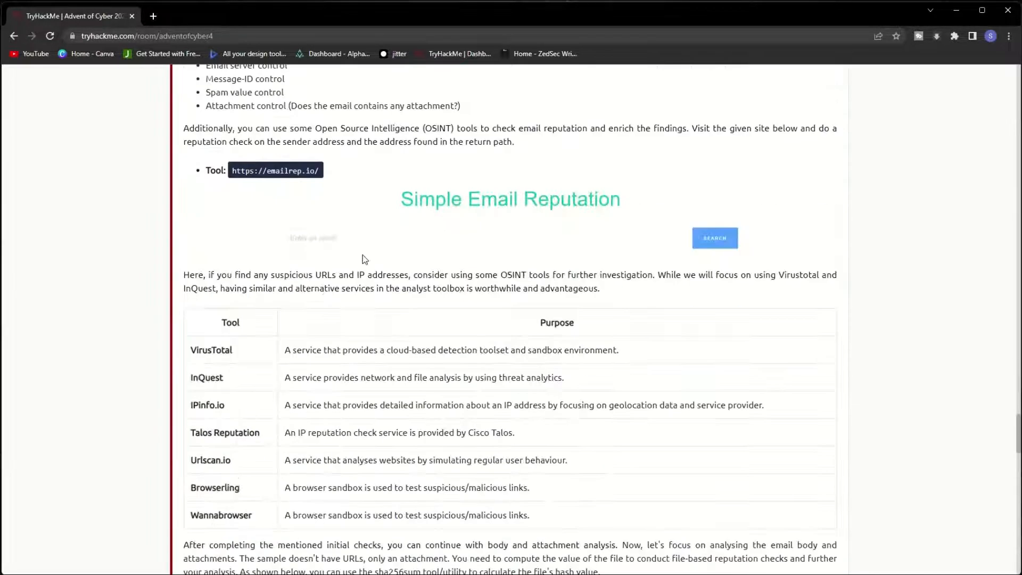
pyautogui.doubleClick(275, 171)
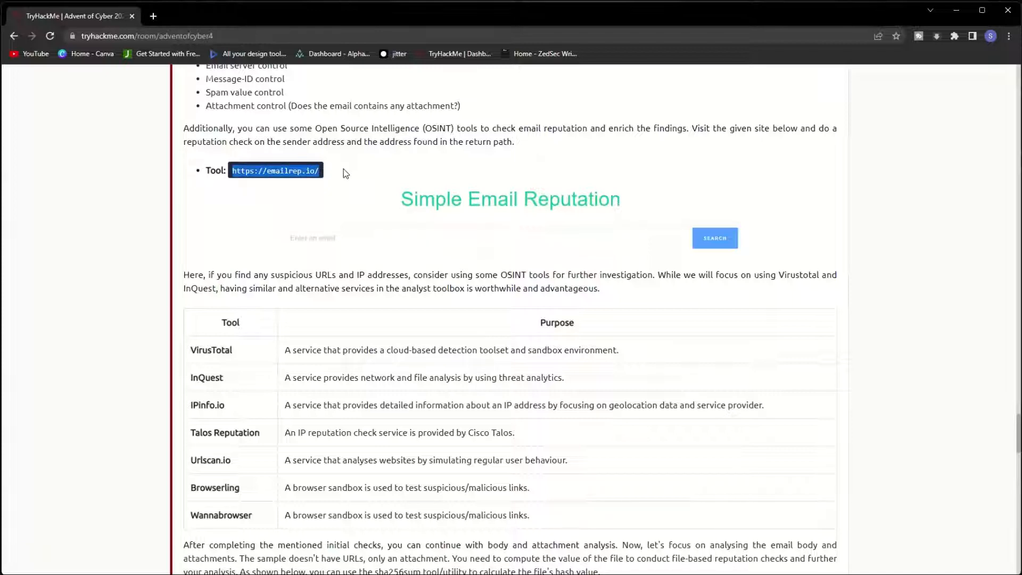
pyautogui.scroll(-3)
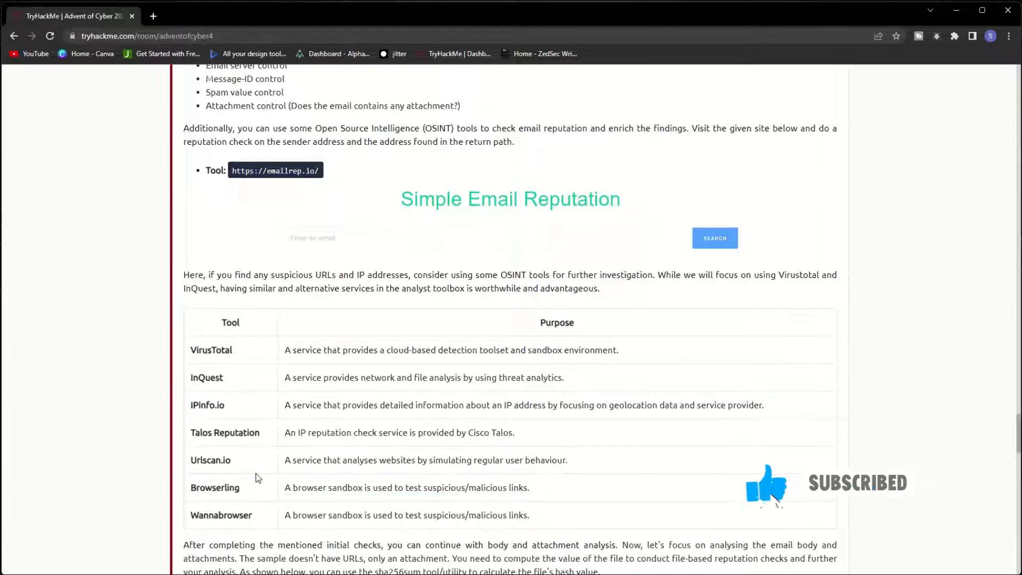
pyautogui.scroll(-3)
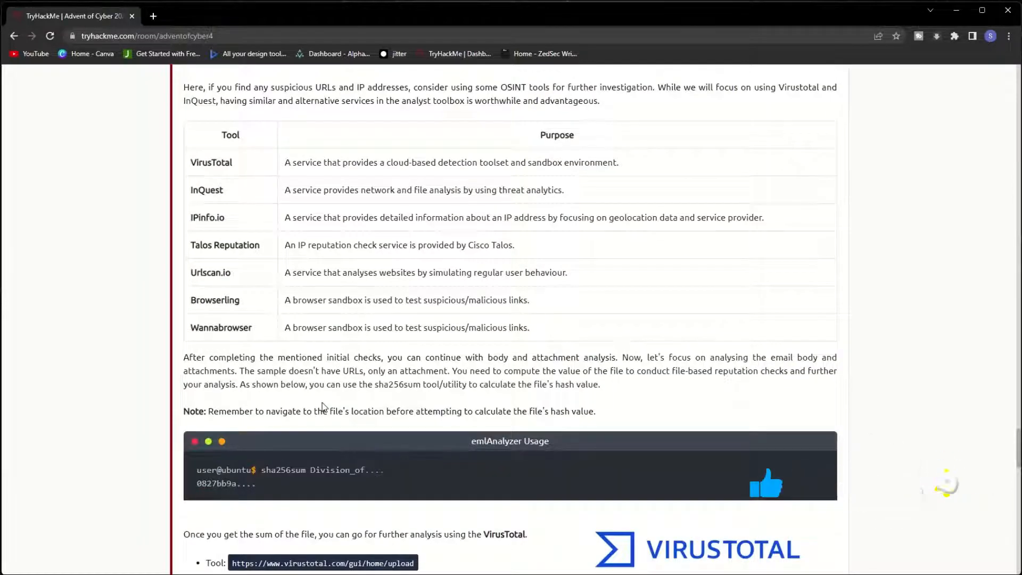
pyautogui.scroll(-3)
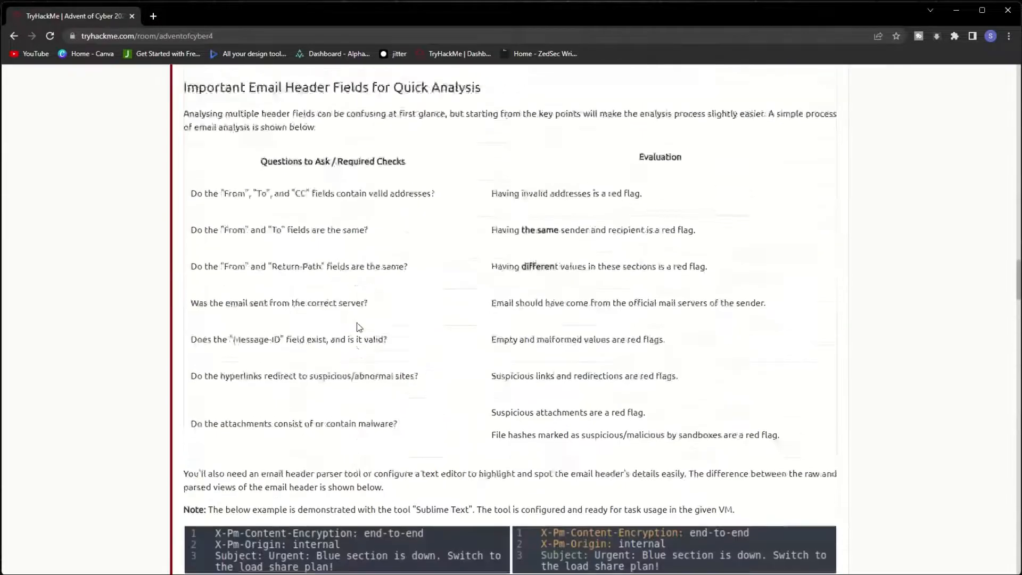
# Start the Day 6 virtual machine with Start Machine so it initializes in split view
pyautogui.scroll(3)
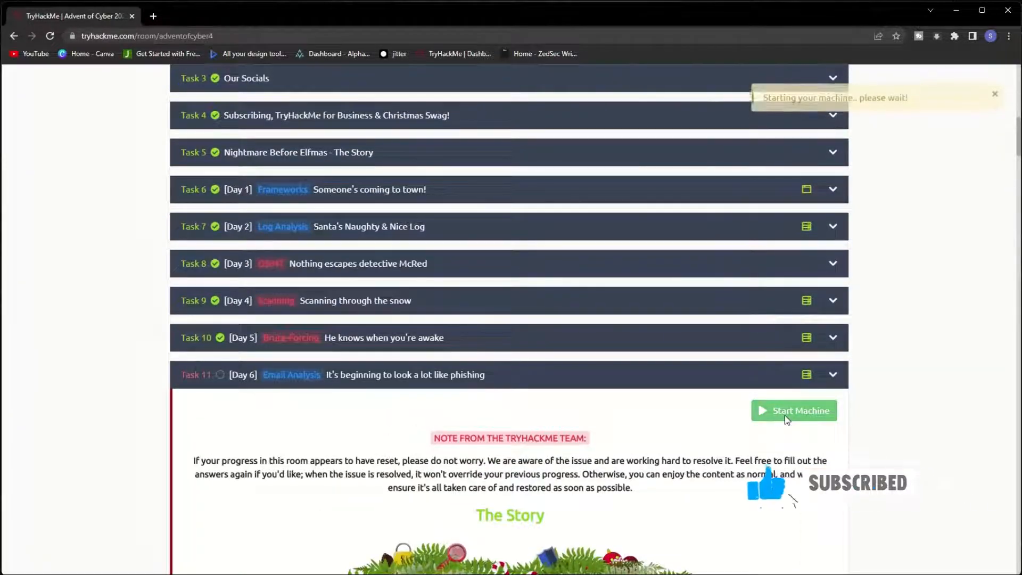
pyautogui.click(794, 411)
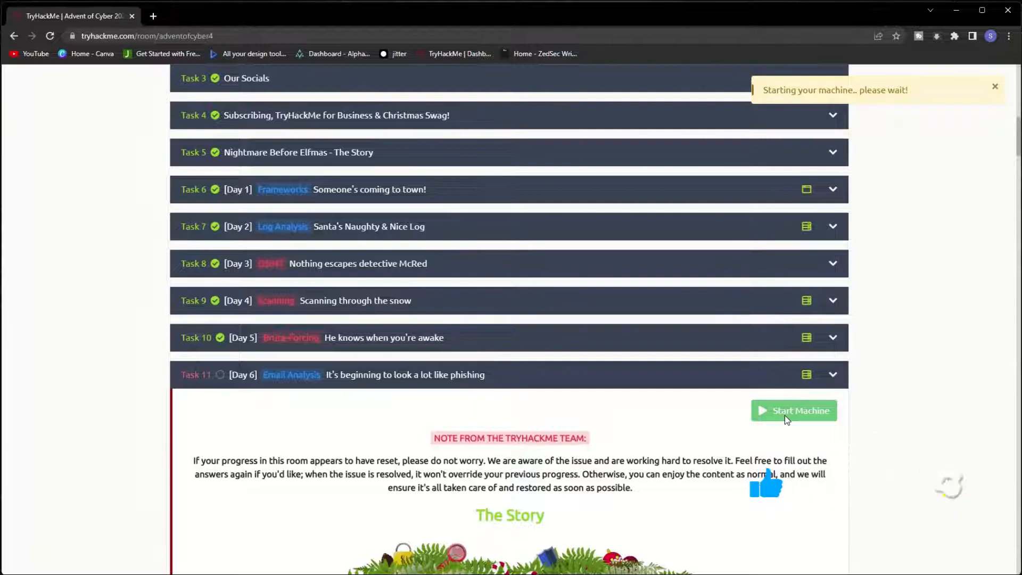
pyautogui.click(793, 411)
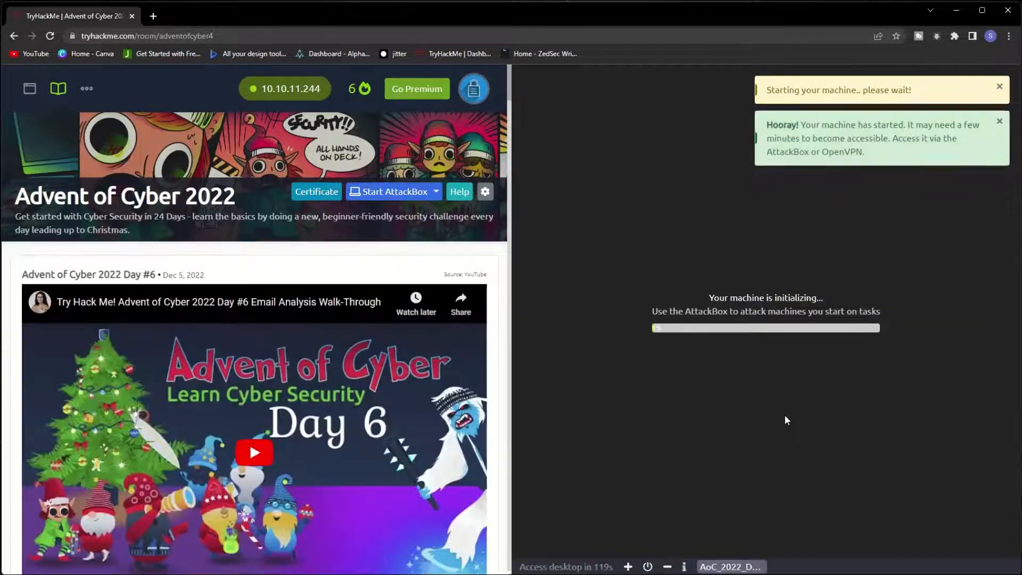
pyautogui.moveTo(589, 392)
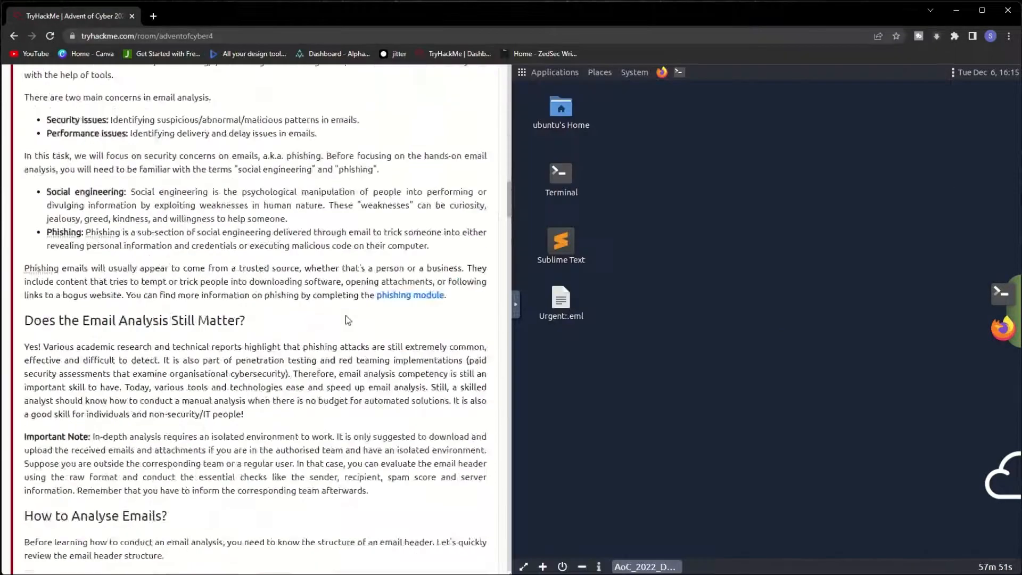
# Bring the 'Answer the questions below' section beside the loaded VM desktop
pyautogui.scroll(-3)
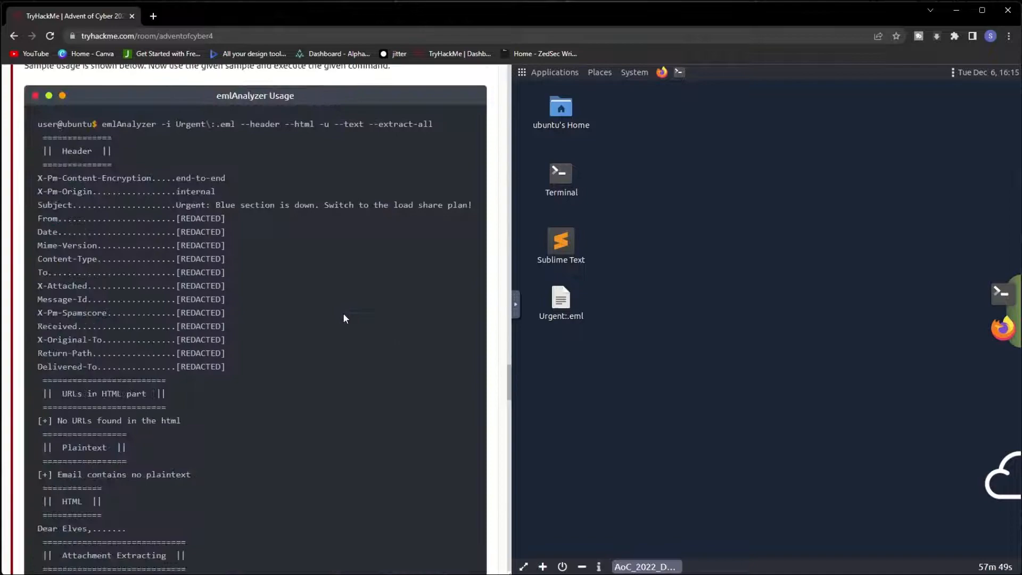
pyautogui.scroll(-3)
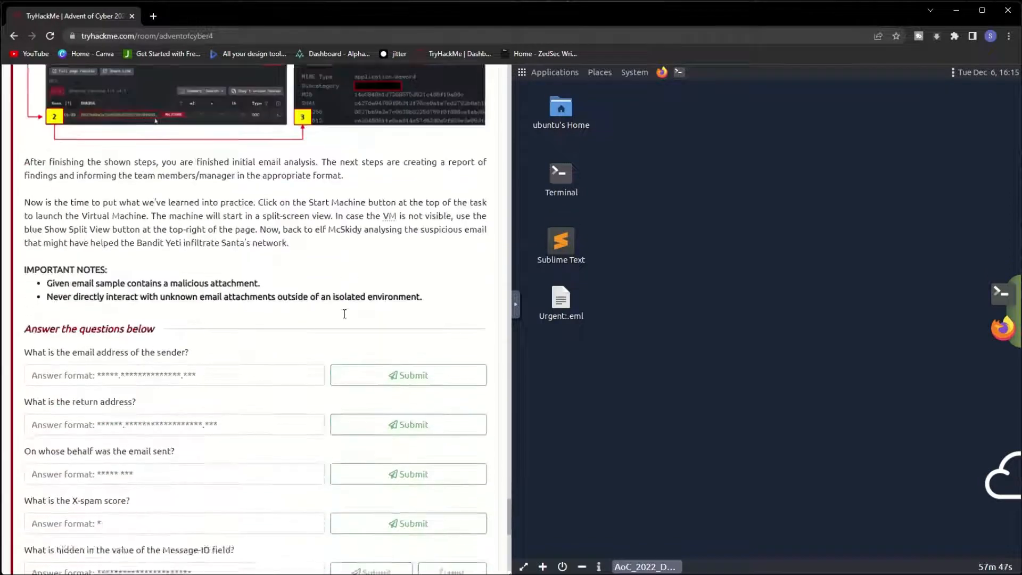
pyautogui.scroll(-3)
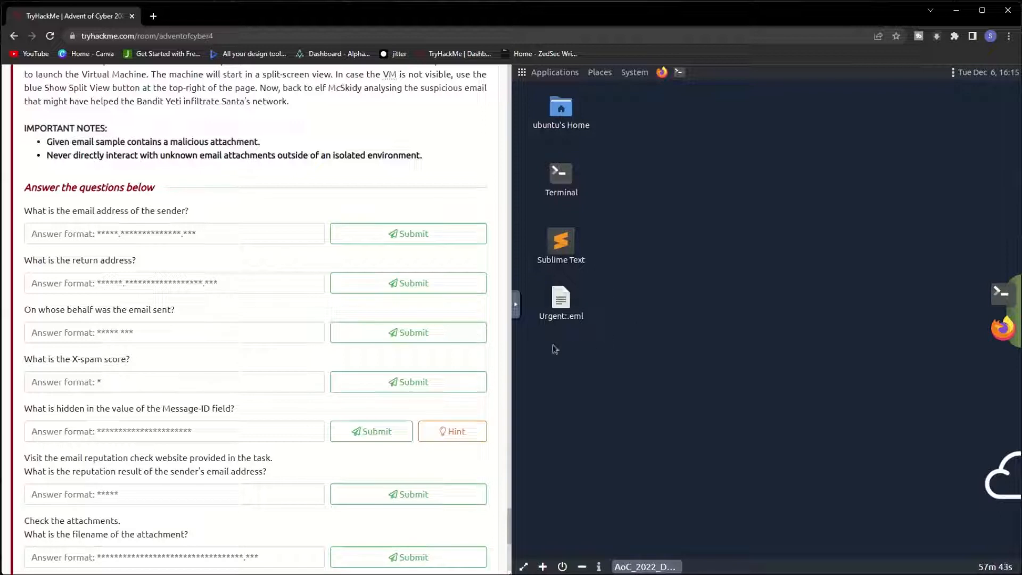
pyautogui.click(561, 298)
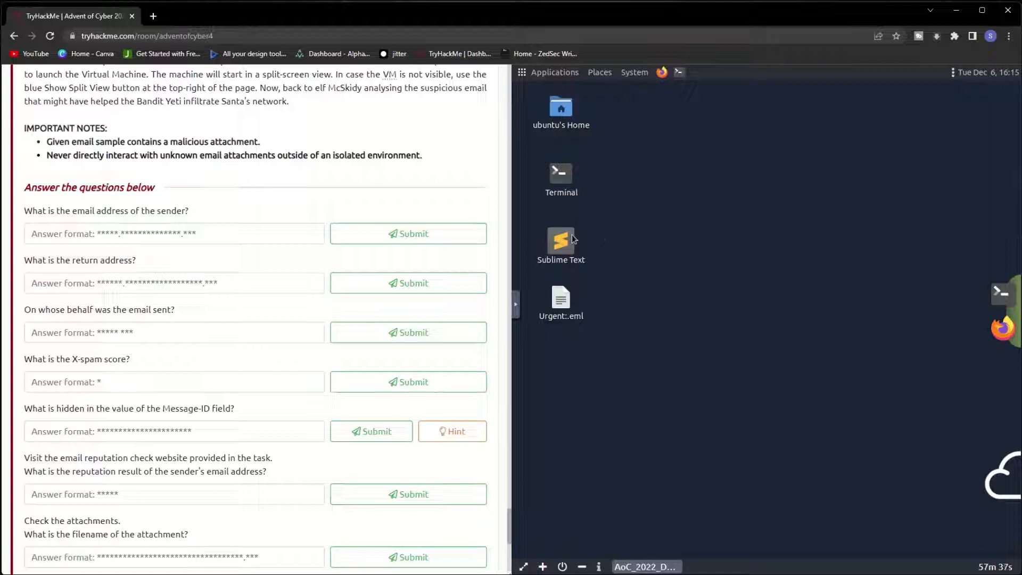
# Launch Sublime Text with Urgent.eml and select the sender address in the From header
pyautogui.click(561, 245)
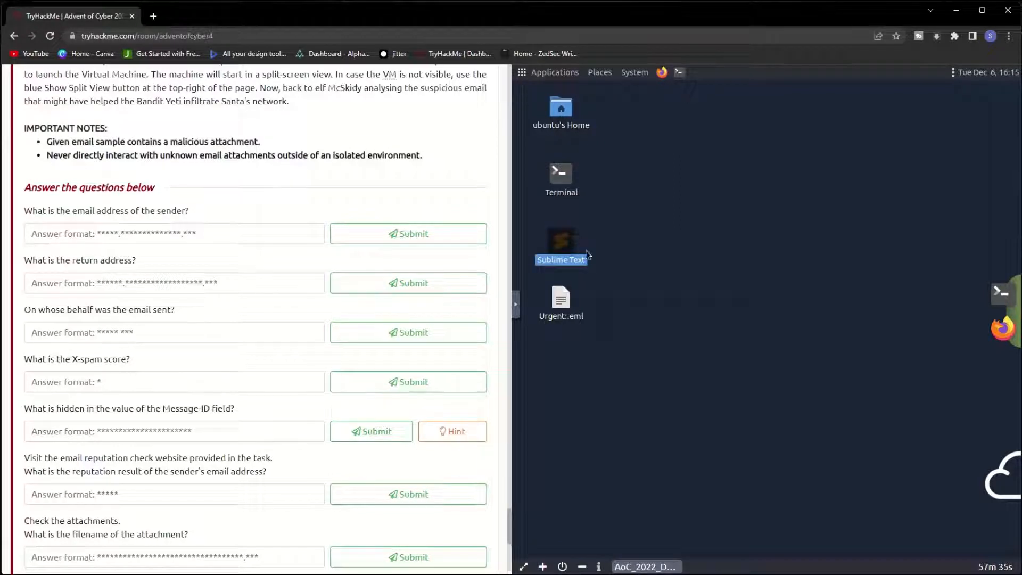
pyautogui.doubleClick(561, 241)
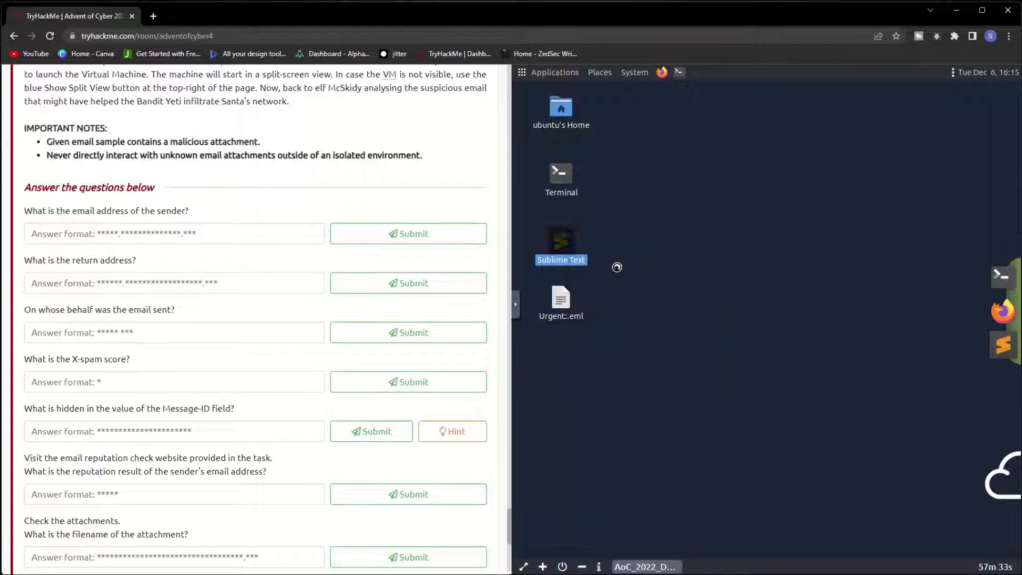
pyautogui.doubleClick(561, 240)
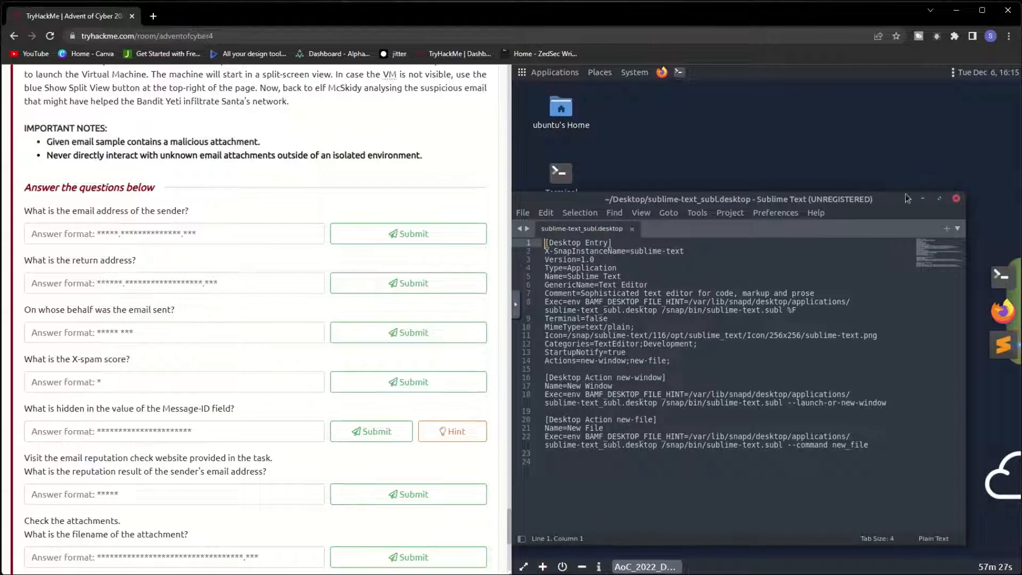
pyautogui.moveTo(740, 199); pyautogui.dragTo(786, 165)
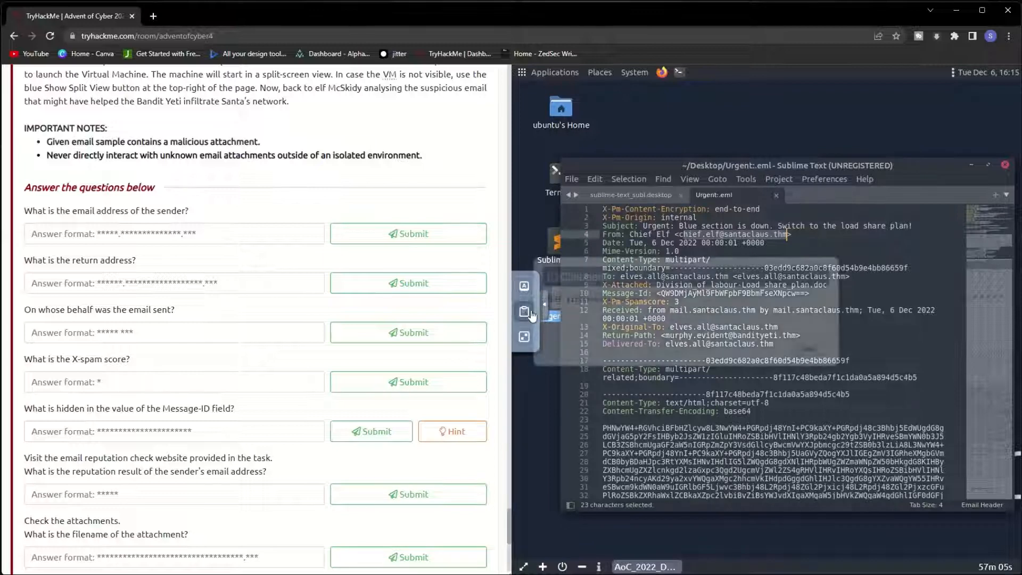
# Submit the sender address via the VM clipboard as the first answer
pyautogui.click(524, 311)
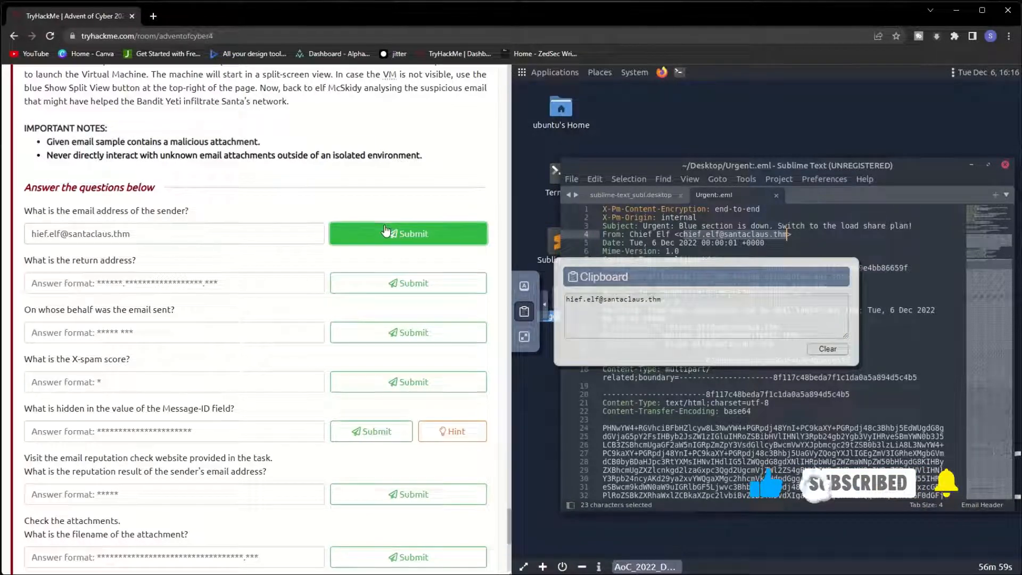
pyautogui.click(408, 234)
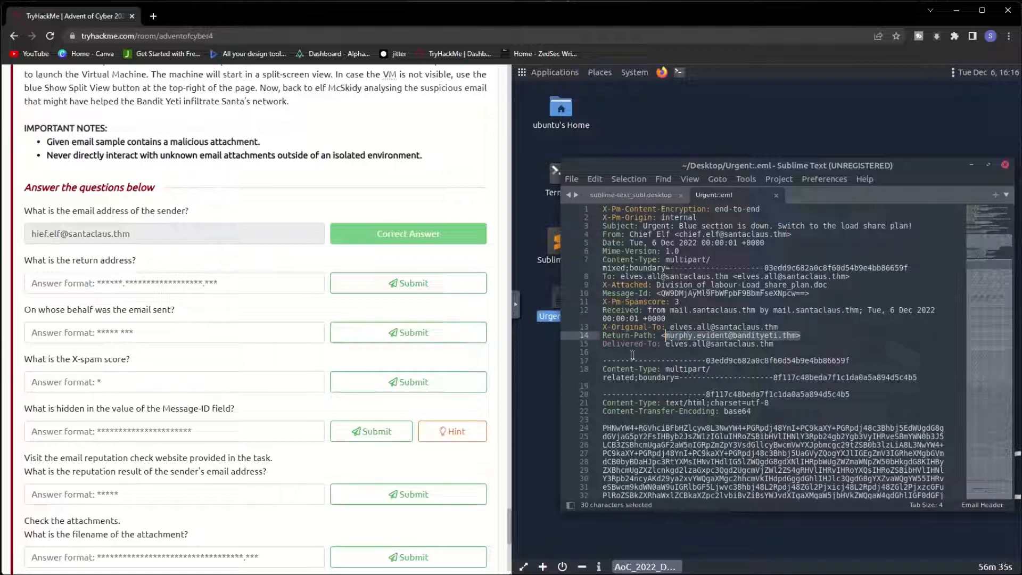
pyautogui.press('ctrl+c')
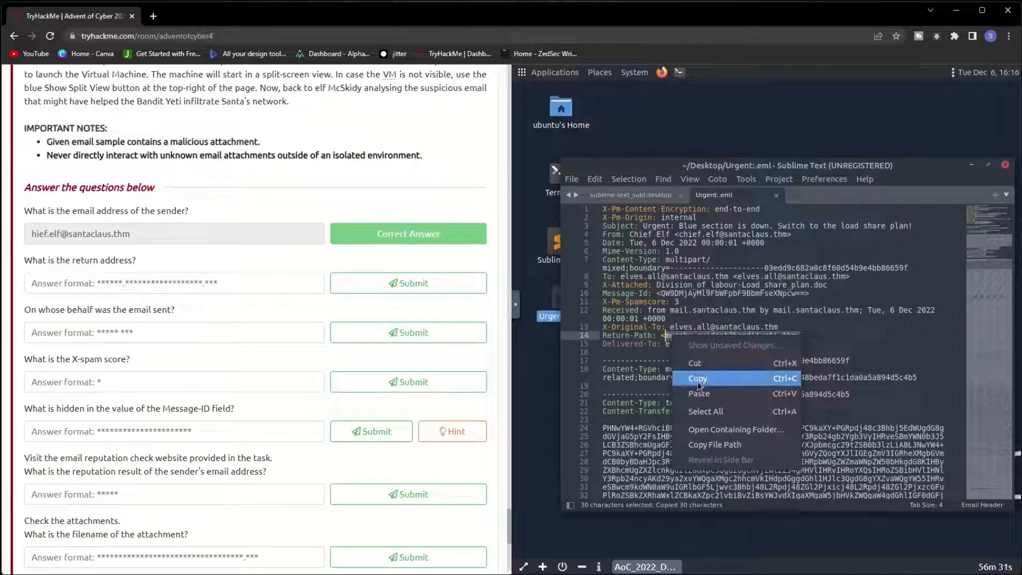
pyautogui.click(697, 378)
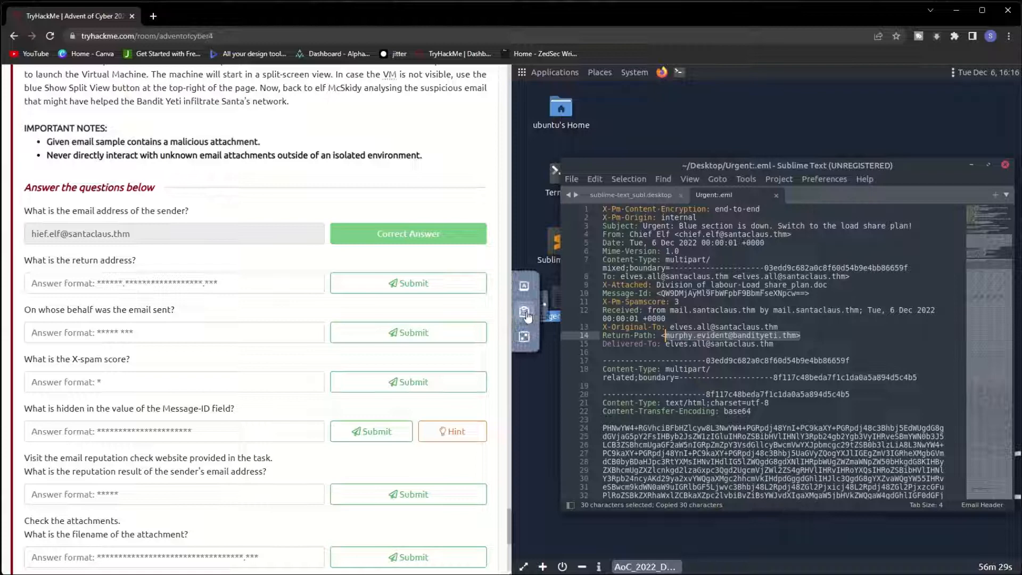
pyautogui.click(524, 312)
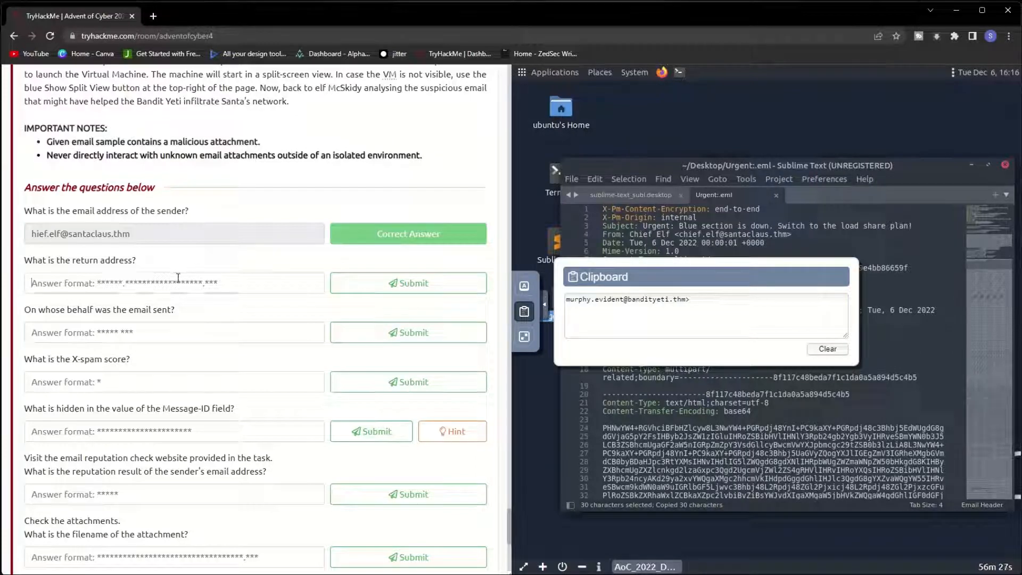
pyautogui.write('hief.elf@santaclaus.thm')
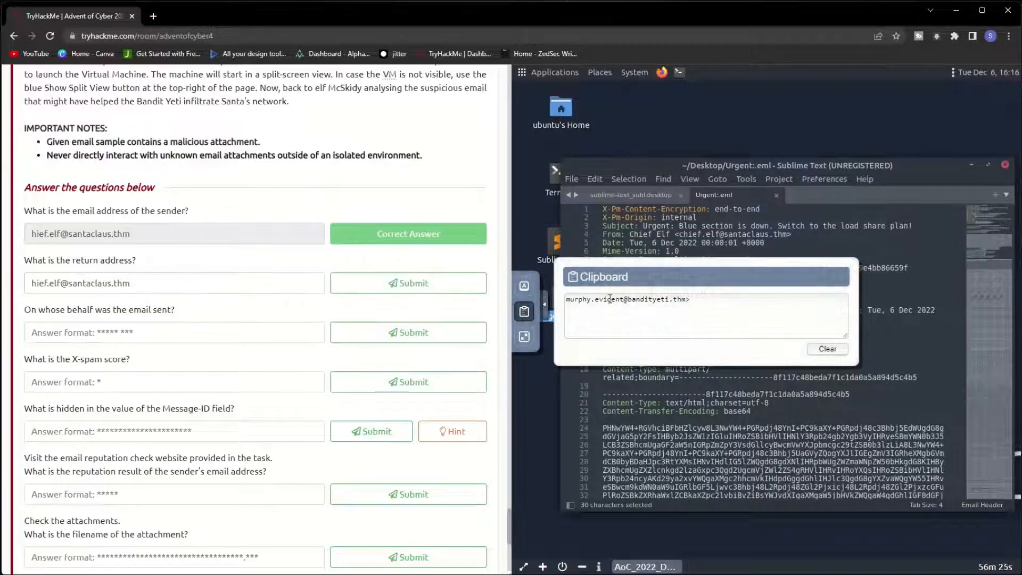
pyautogui.click(173, 284)
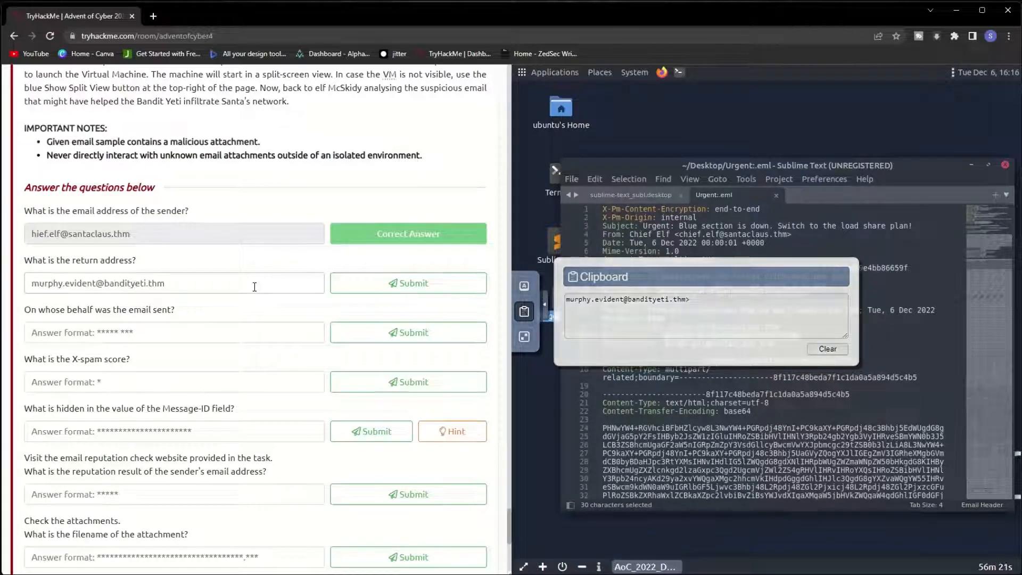
pyautogui.click(407, 283)
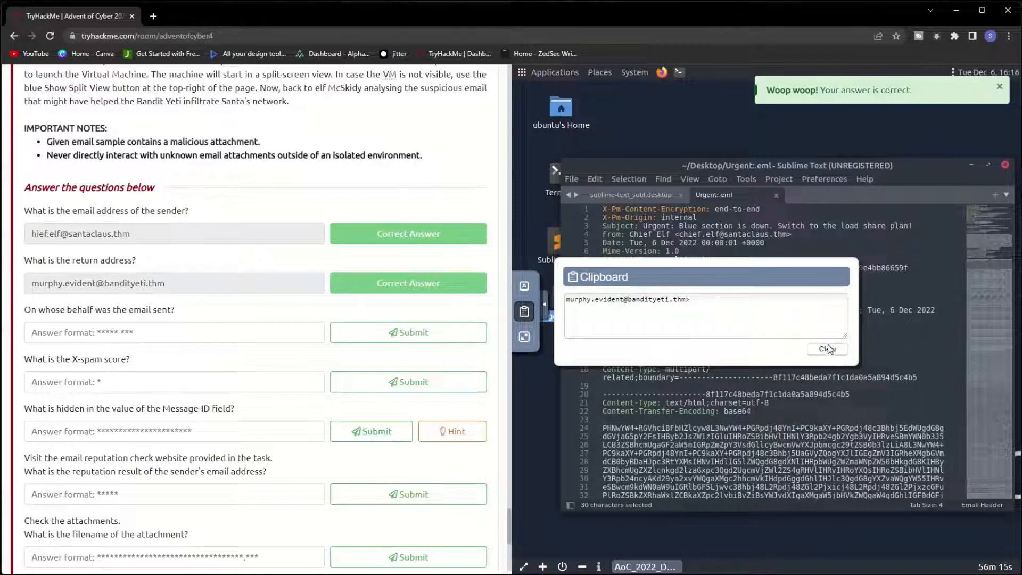
pyautogui.click(826, 350)
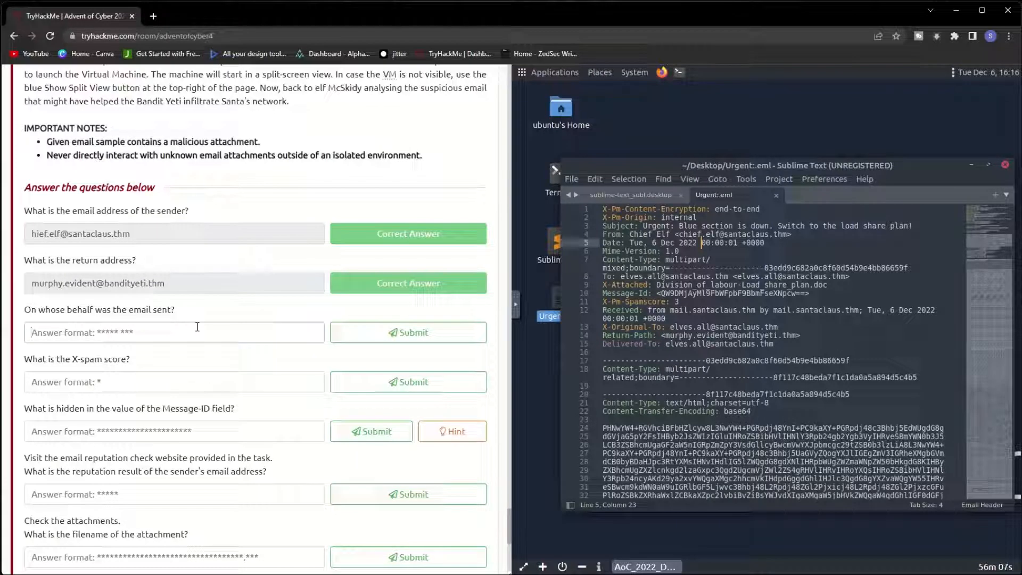
# Submit Chief Elf as the on-behalf sender and 3 as the X-spam score
pyautogui.write('Chief Elf')
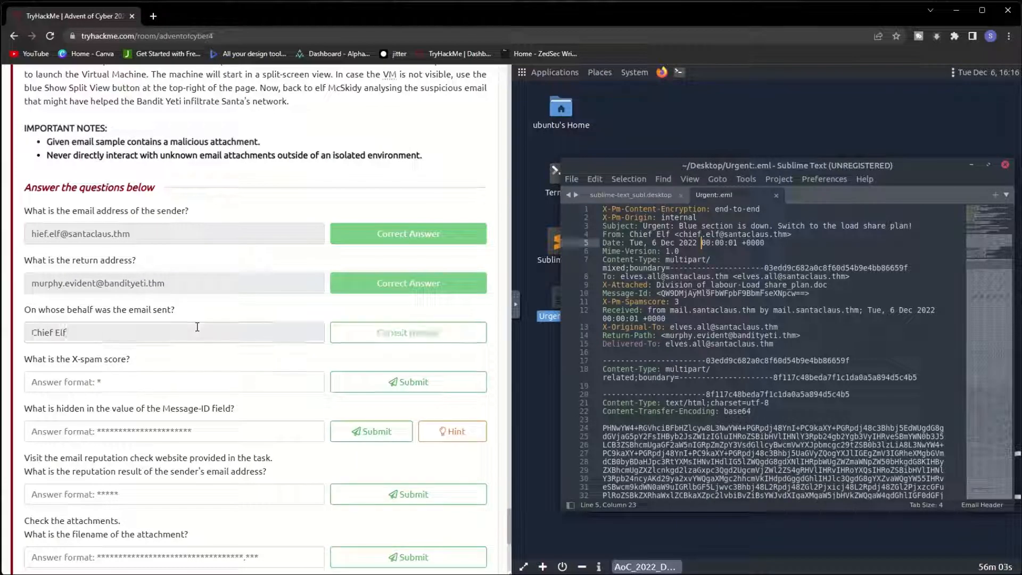
pyautogui.click(408, 333)
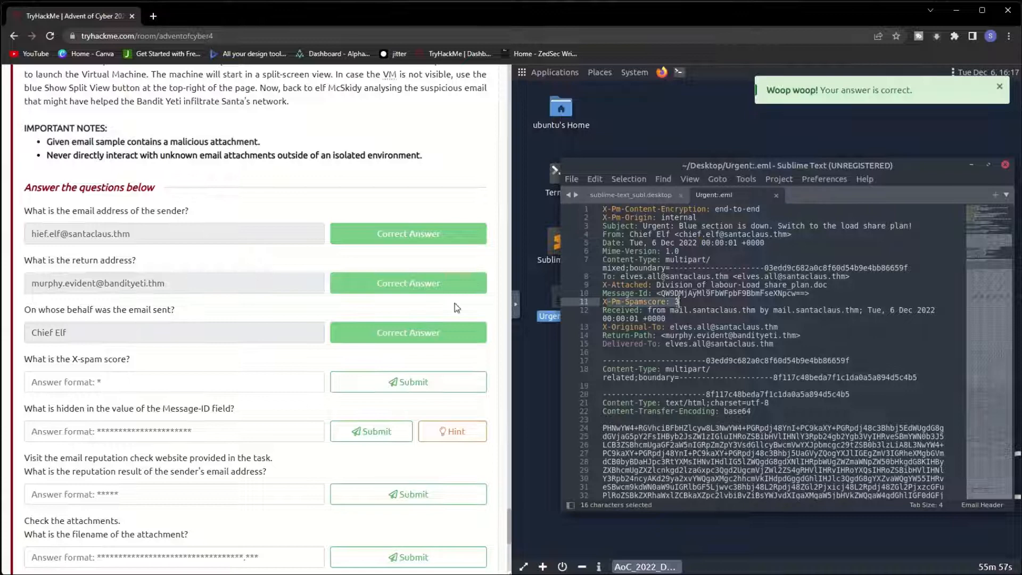
pyautogui.write('3')
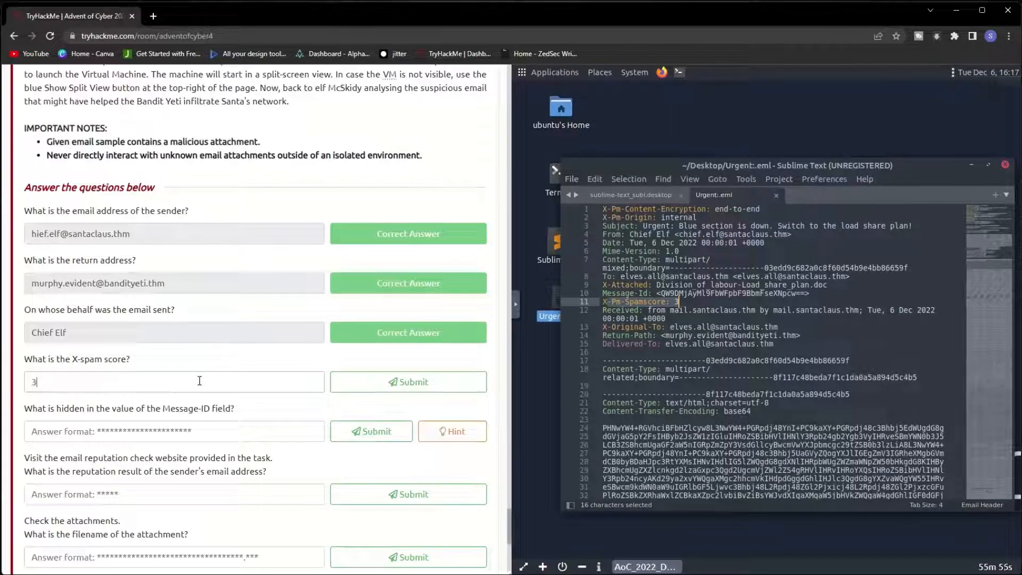
pyautogui.click(408, 381)
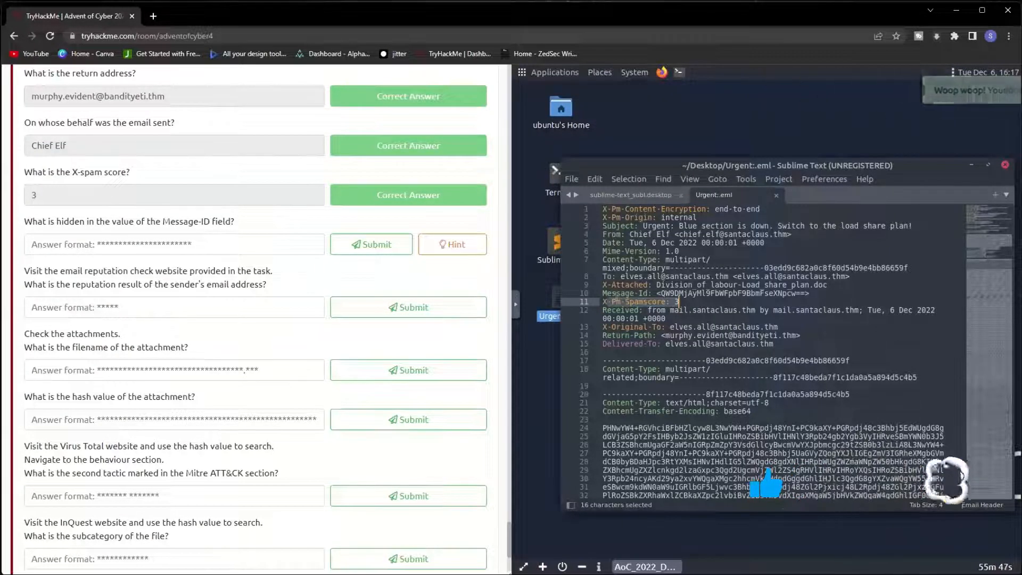
# Select the encoded Message-ID value on line 10 of the email
pyautogui.click(661, 293)
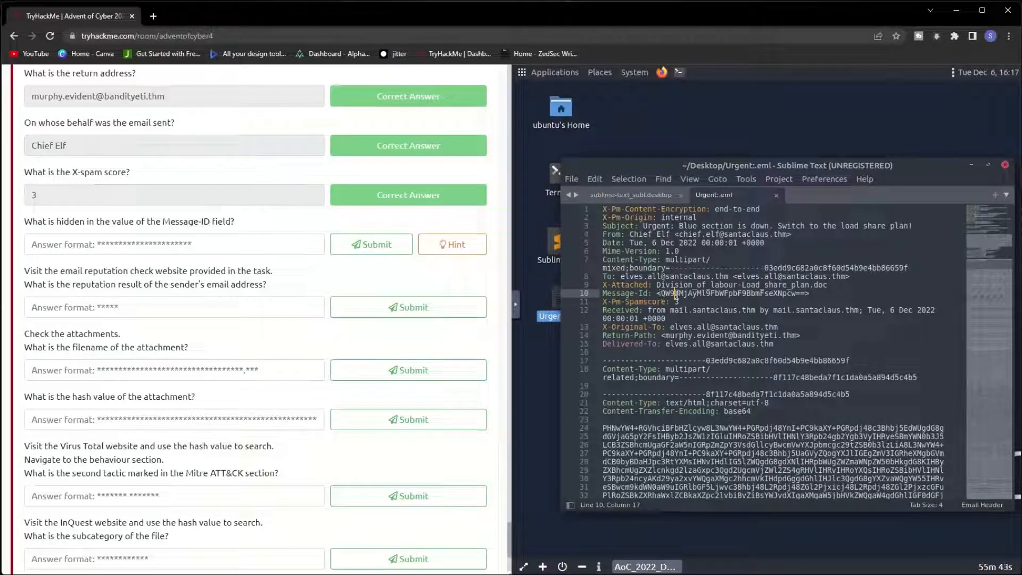
pyautogui.moveTo(663, 293); pyautogui.dragTo(807, 293)
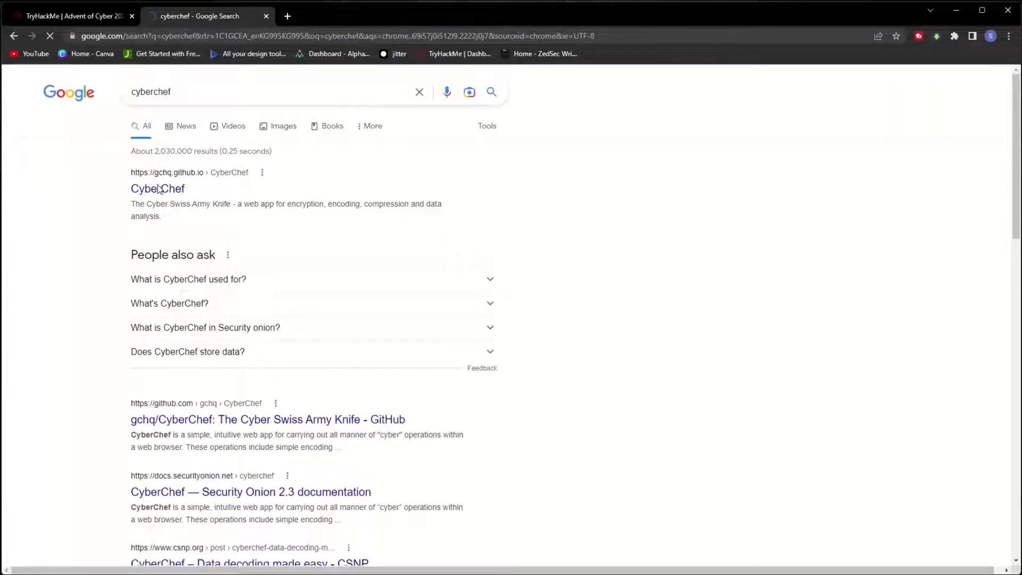
# Decode the Message-ID in CyberChef to AoC2022_Email_Analysis, submit it, then take the sender address to emailrep.io
pyautogui.click(157, 189)
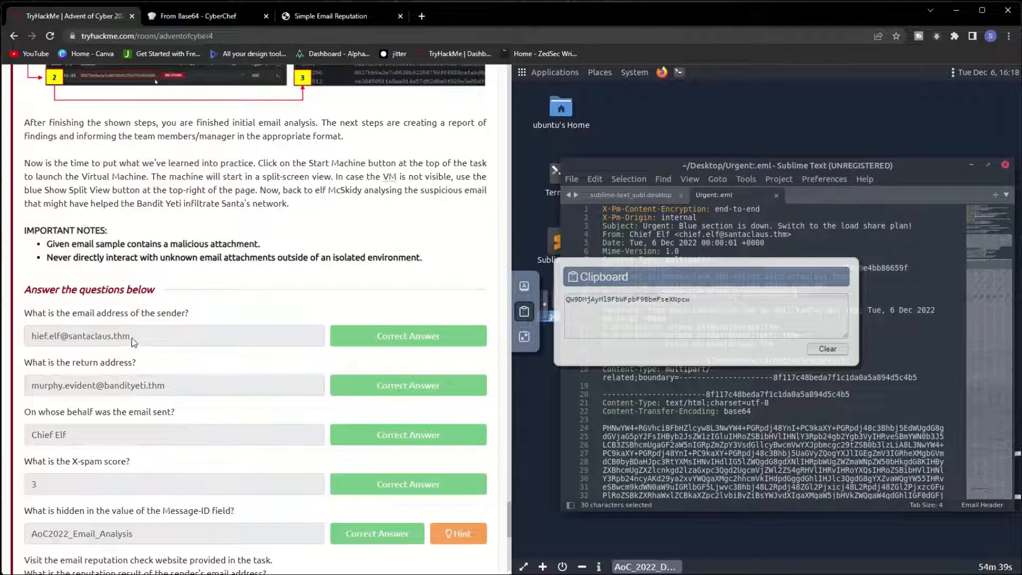
pyautogui.tripleClick(80, 336)
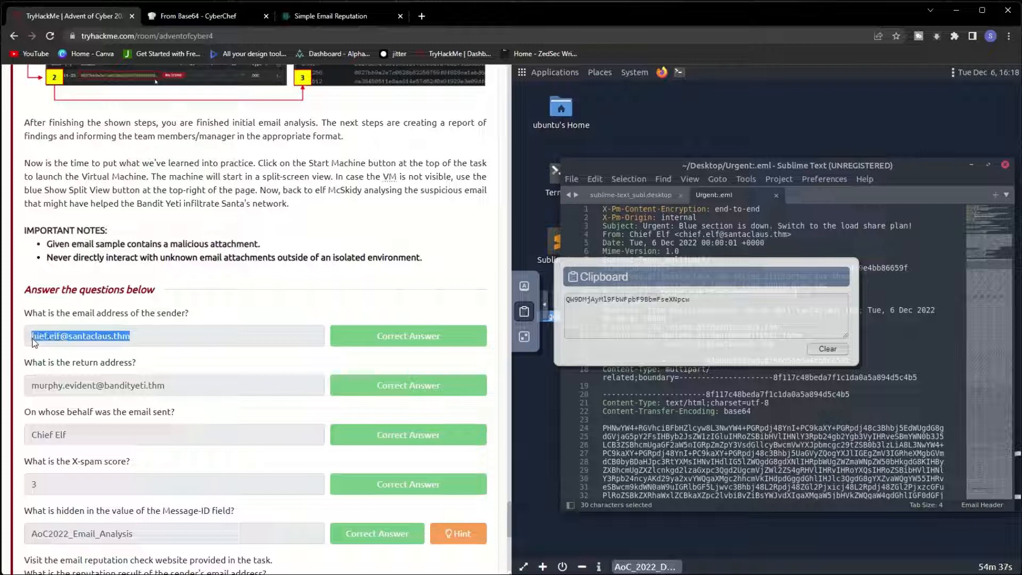
pyautogui.click(342, 16)
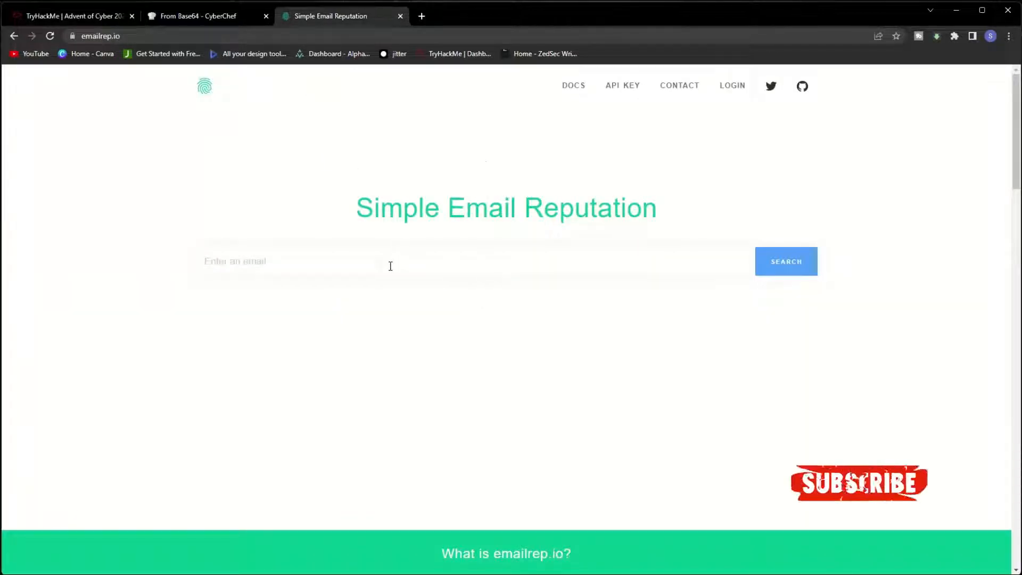
pyautogui.write('chief.elf@santaclaus.thm')
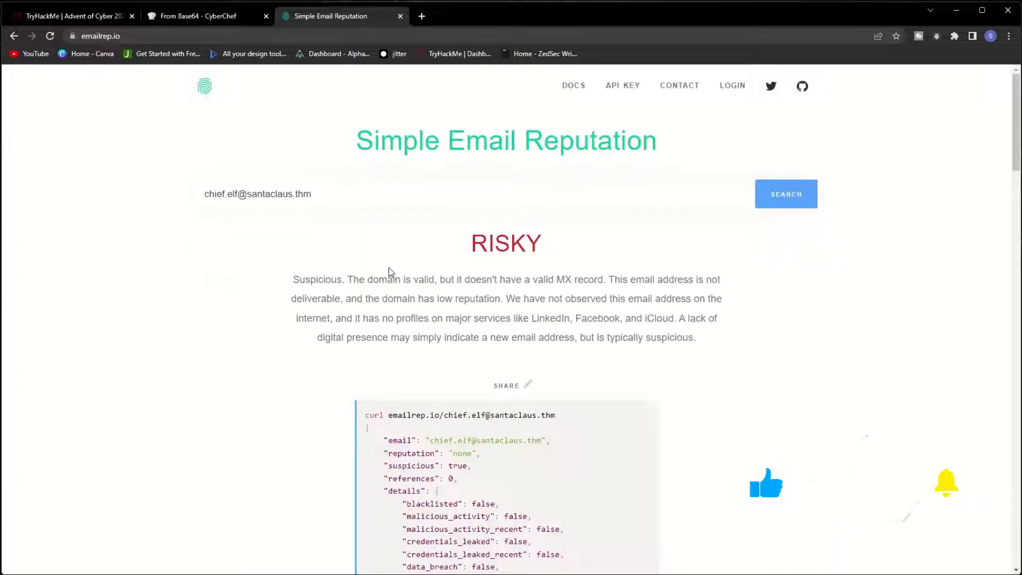
pyautogui.click(258, 194)
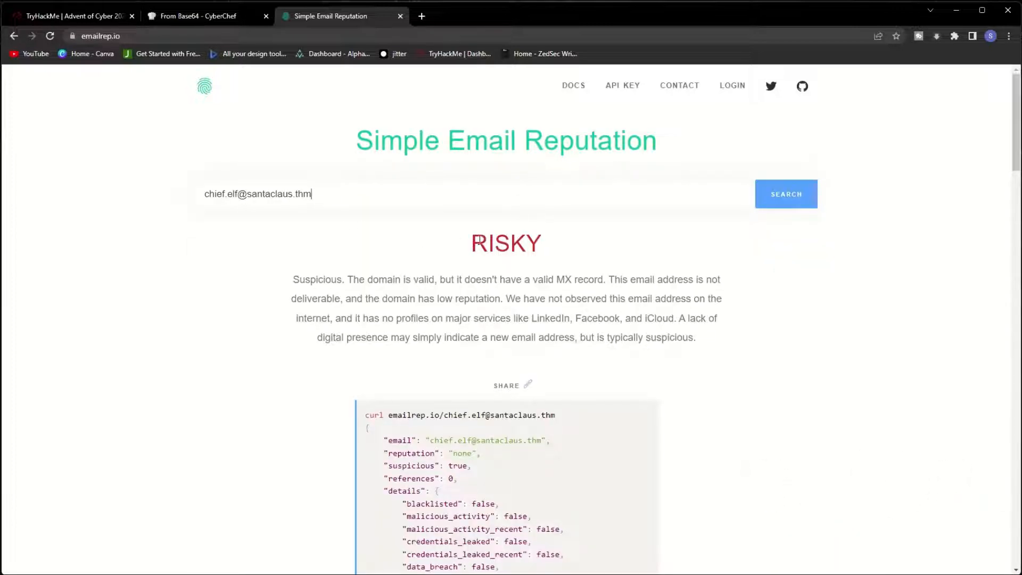
pyautogui.doubleClick(504, 242)
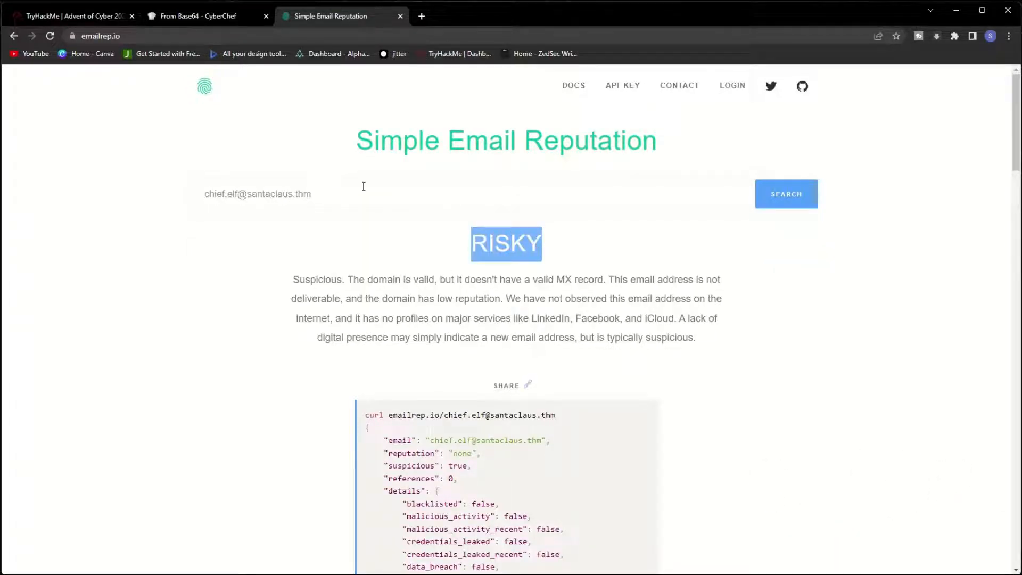
pyautogui.click(73, 16)
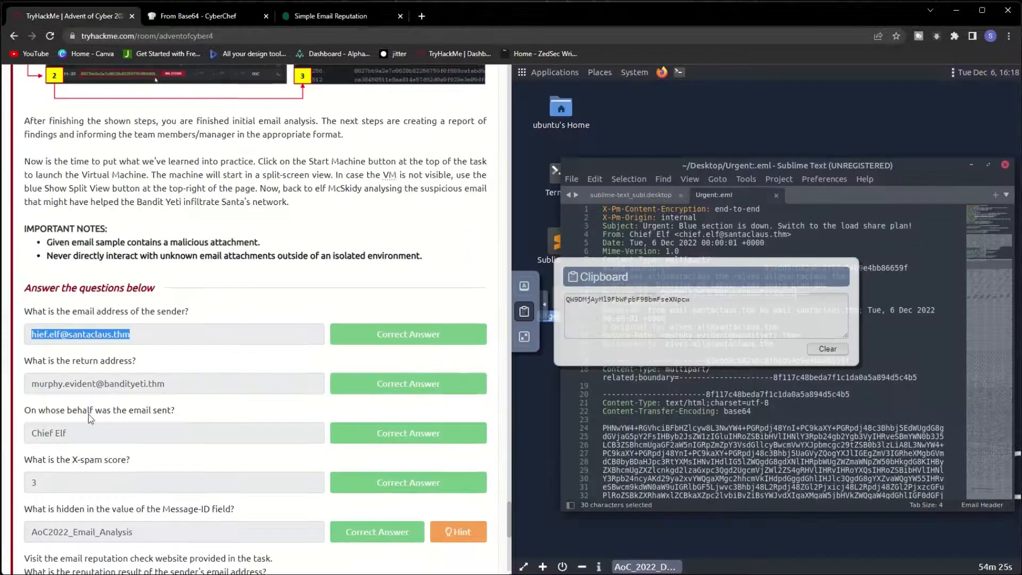
# Submit RISKY as the sender address's reputation result
pyautogui.scroll(-3)
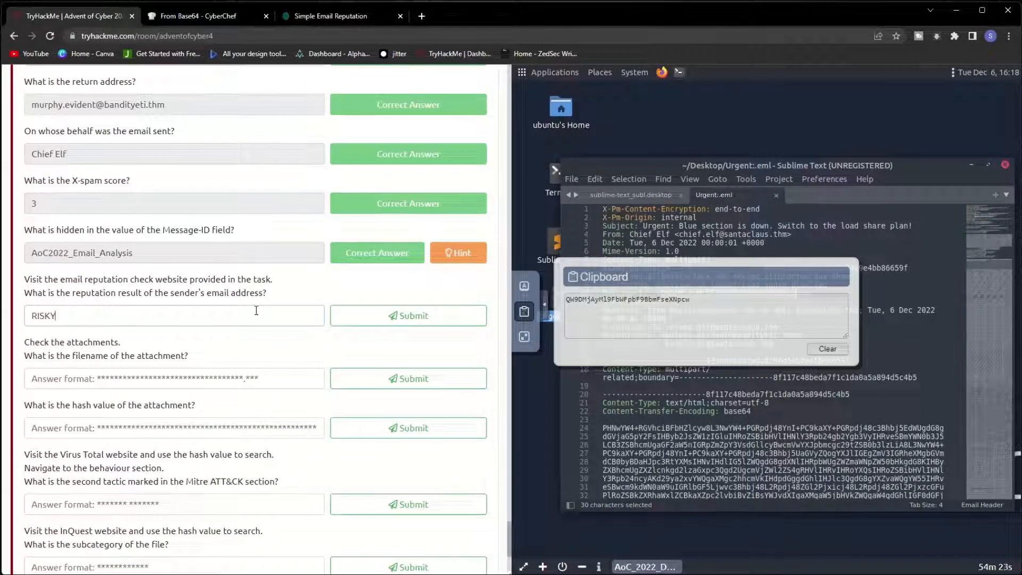
pyautogui.click(407, 315)
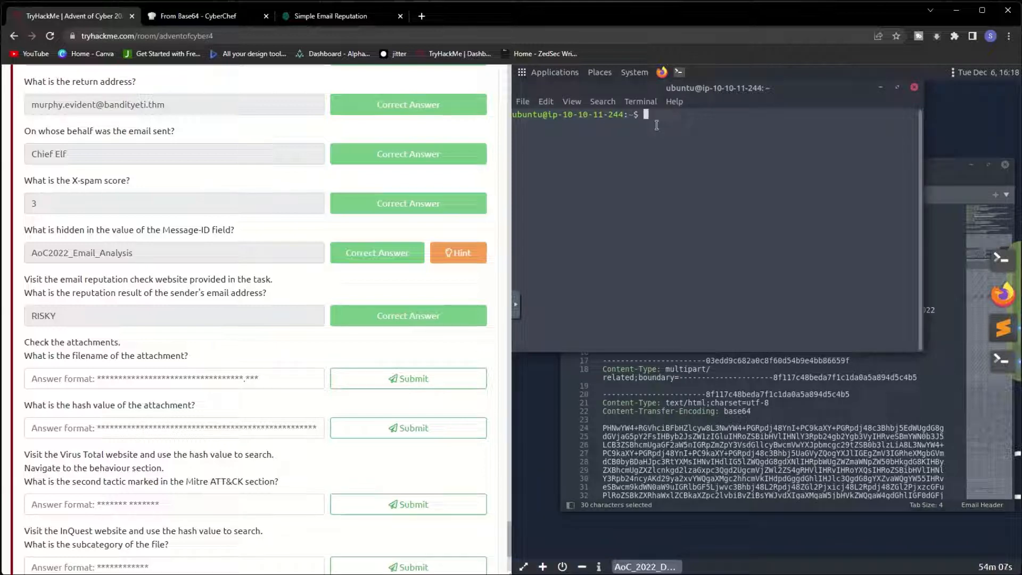
# Move the VM terminal into the Desktop folder and list its contents
pyautogui.write('cd')
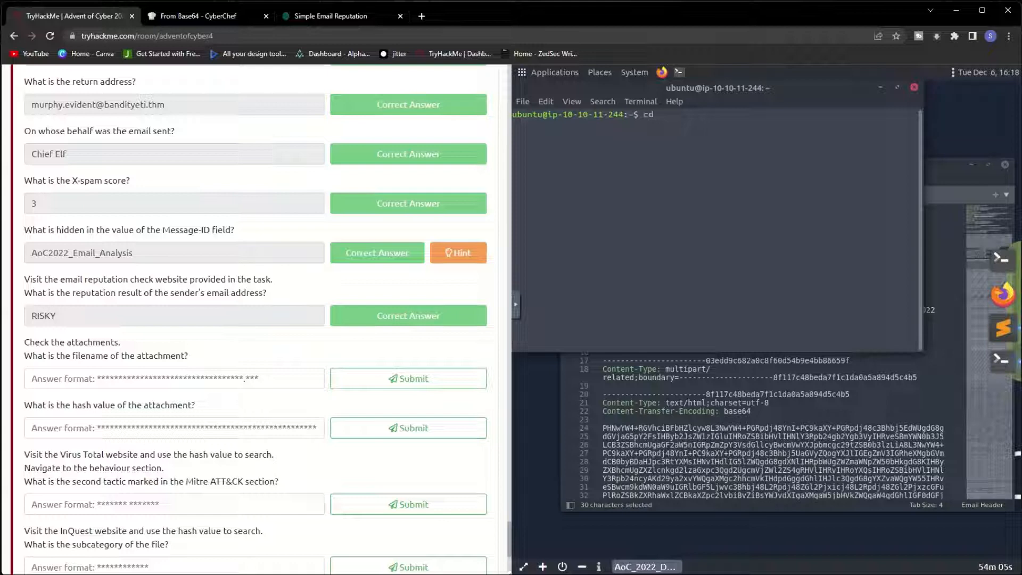
pyautogui.write('Desktop/')
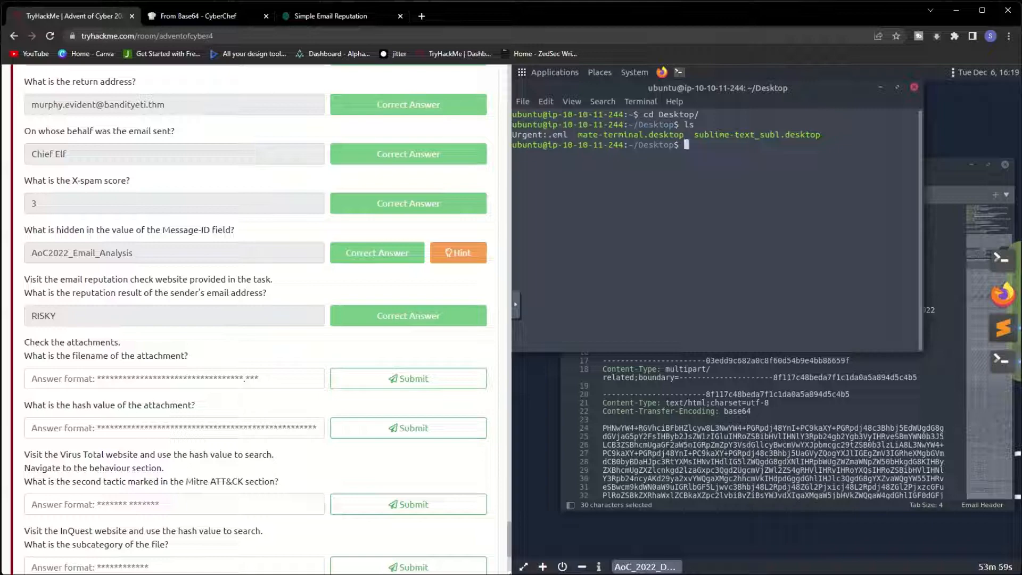
pyautogui.scroll(-3)
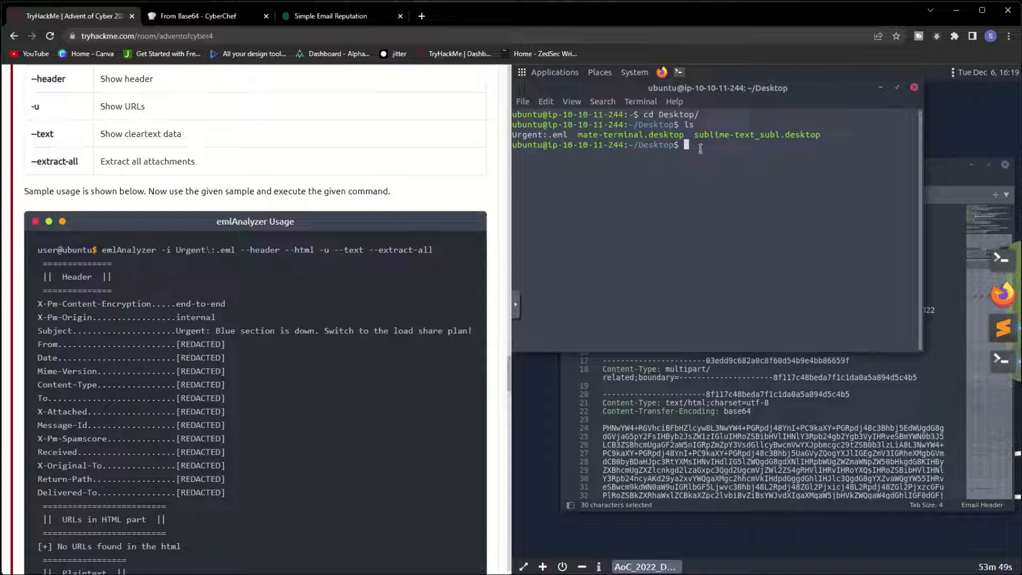
# Run emlAnalyzer -i Urgent\:.eml --extract-all to pull out the email's attachments
pyautogui.write('emlAnalyzer')
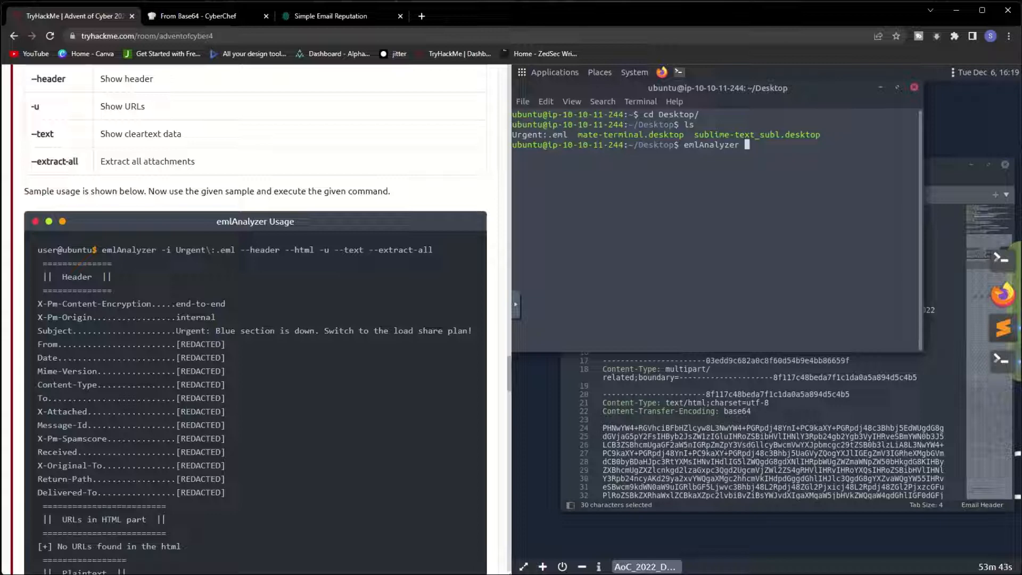
pyautogui.write('-i')
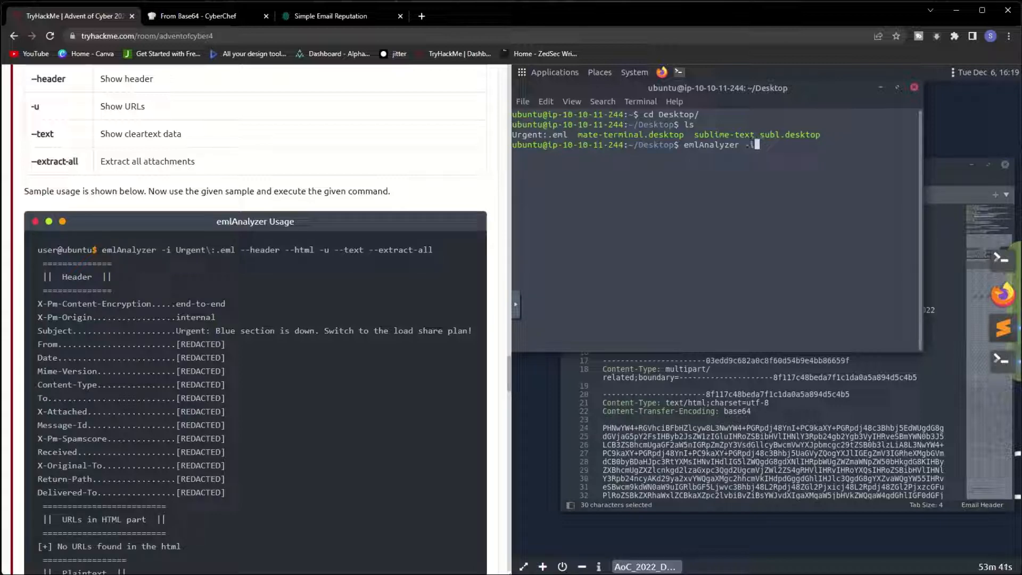
pyautogui.write('Urgent\\:.eml')
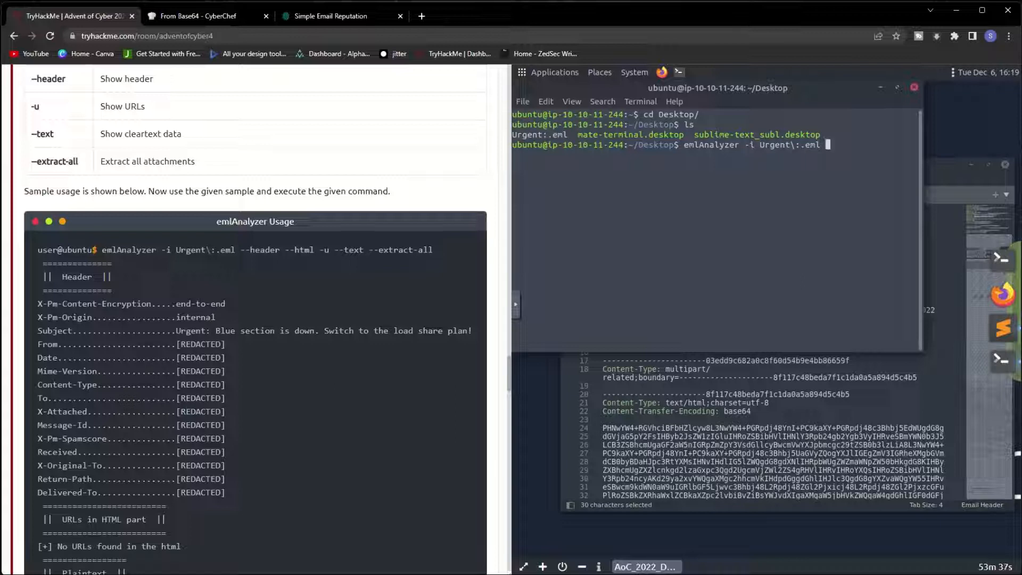
pyautogui.write('--ex')
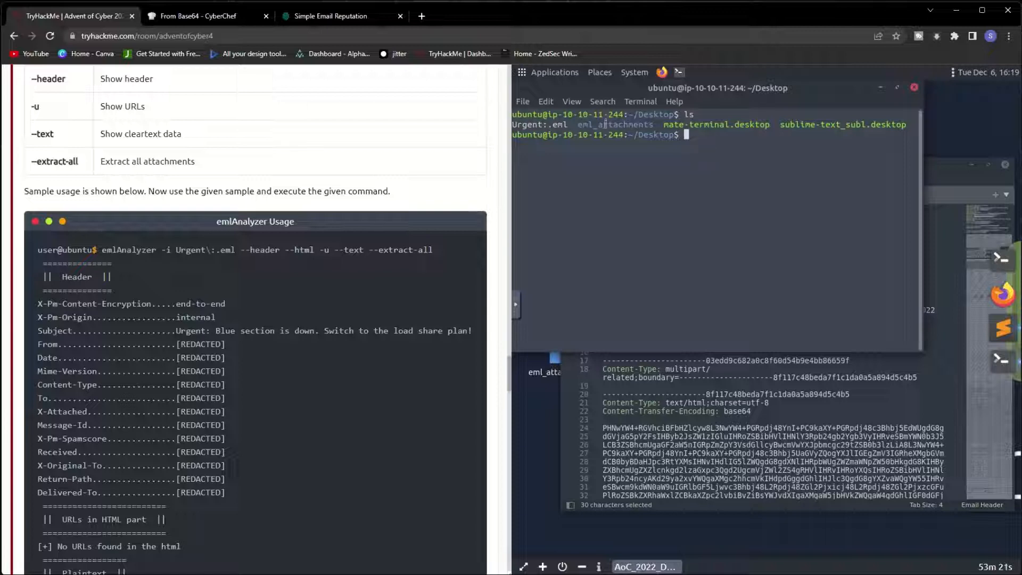
# List the eml_attachments folder and copy the extracted attachment's filename
pyautogui.write('cd eml_attachments/')
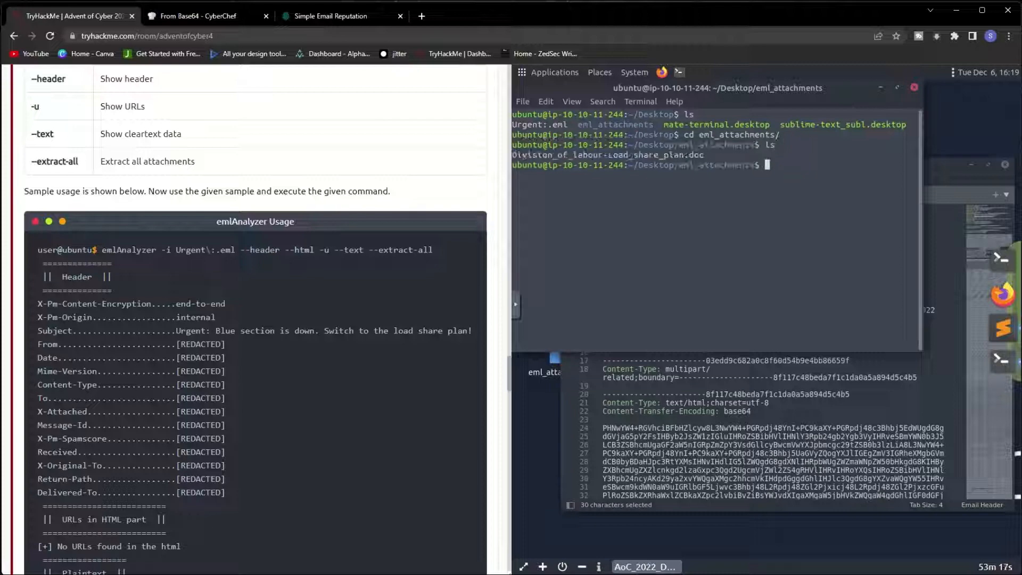
pyautogui.scroll(-3)
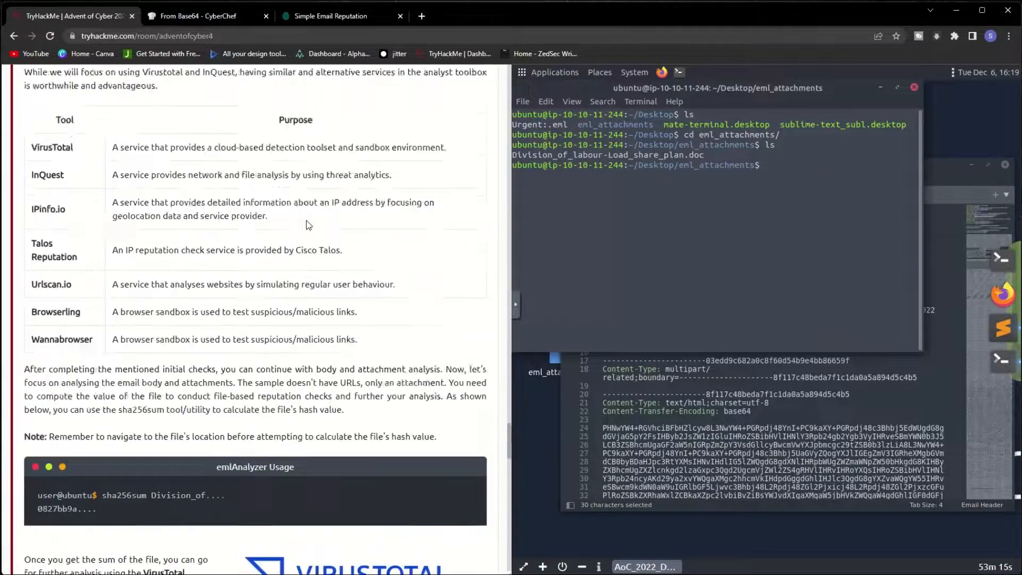
pyautogui.scroll(-3)
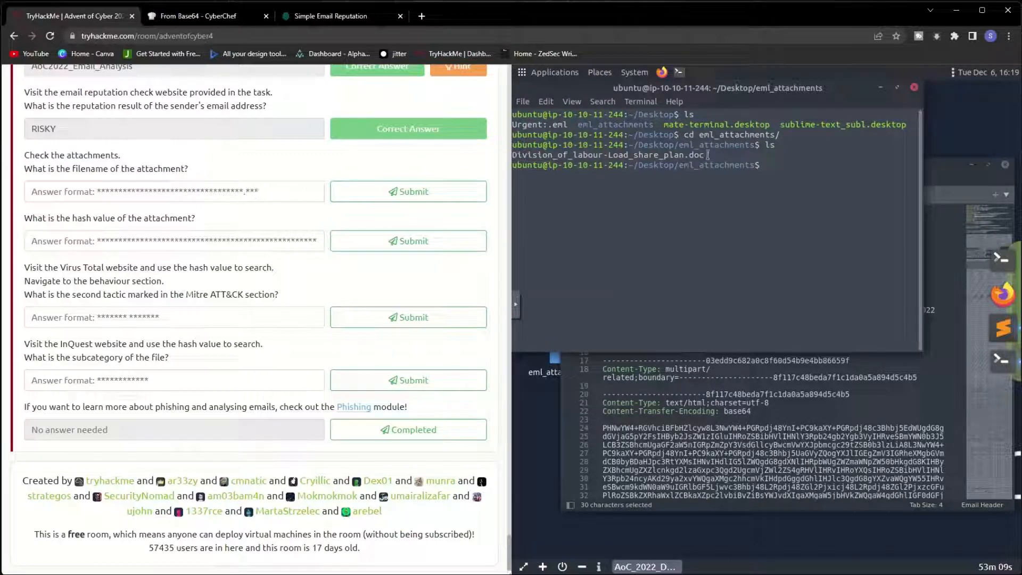
pyautogui.moveTo(533, 154); pyautogui.dragTo(706, 154)
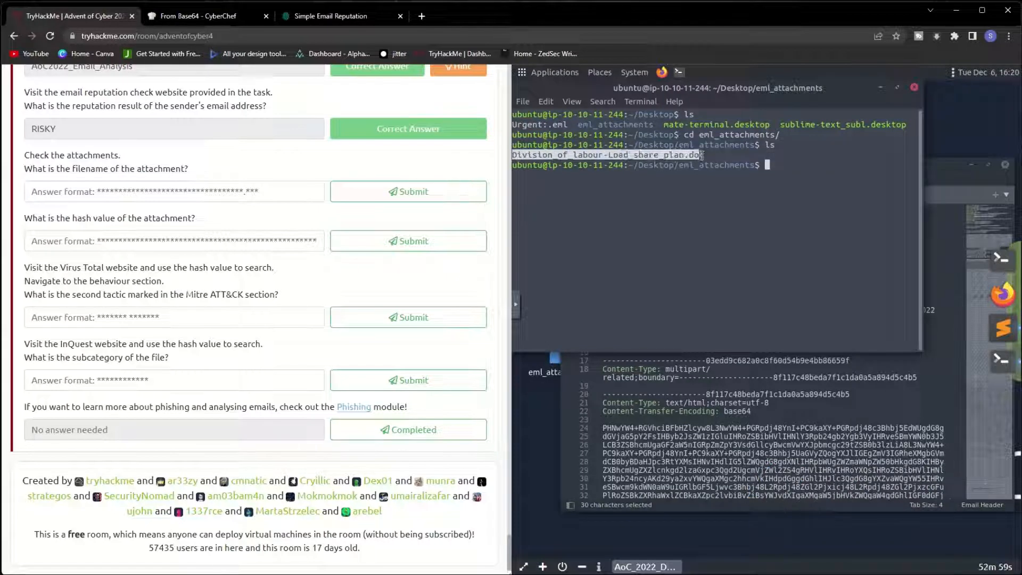
pyautogui.rightClick(701, 156)
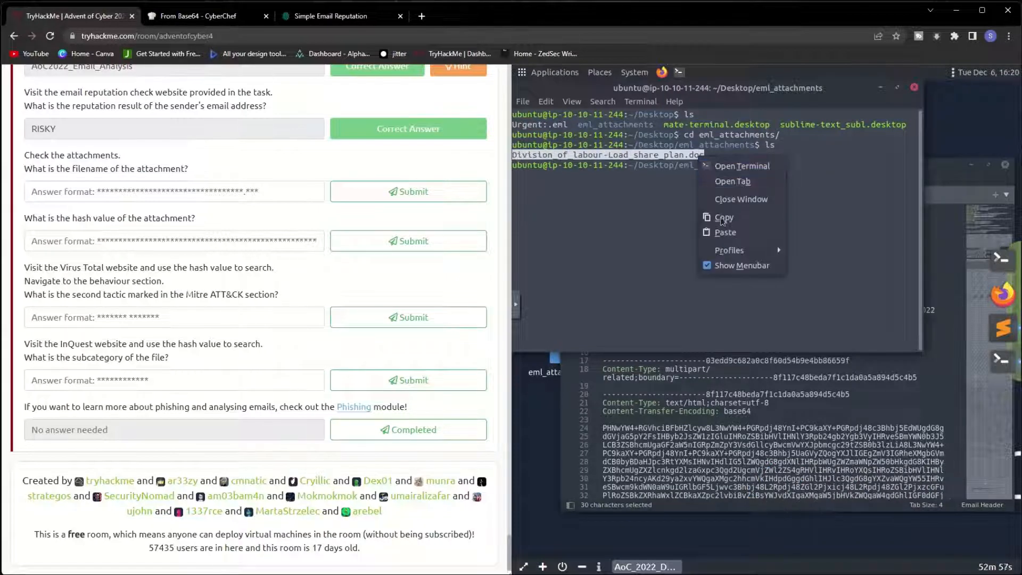
pyautogui.click(724, 217)
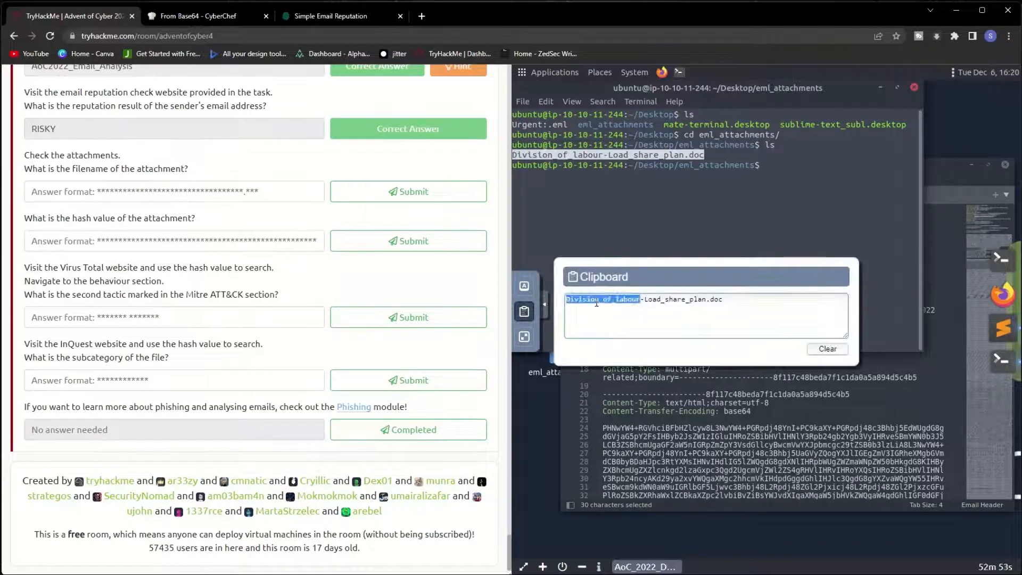
# Submit Division_of_labour-Load_share_plan.doc as the attachment filename answer
pyautogui.write('Division_of_labour-Load_share_plan.doc')
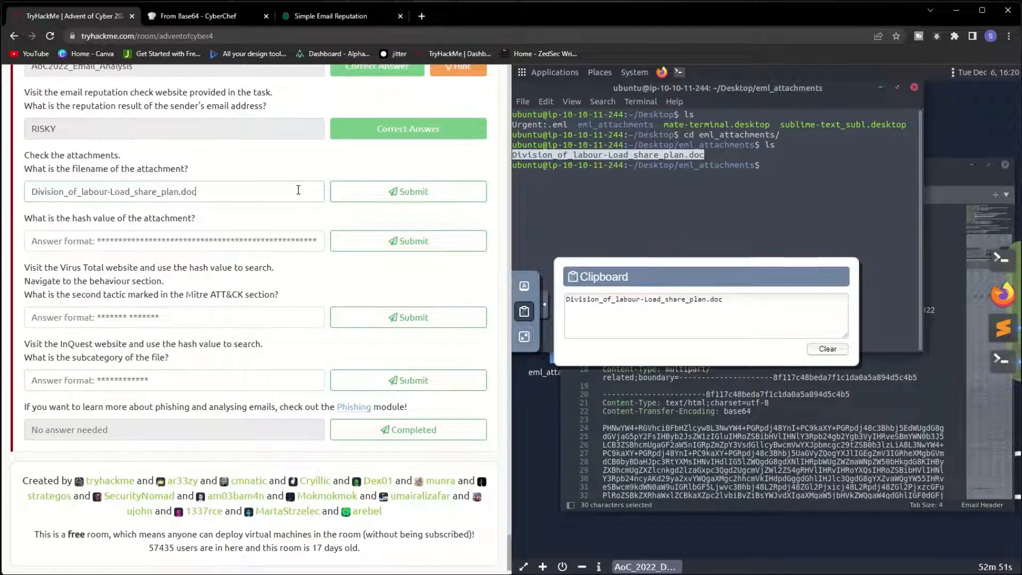
pyautogui.click(408, 191)
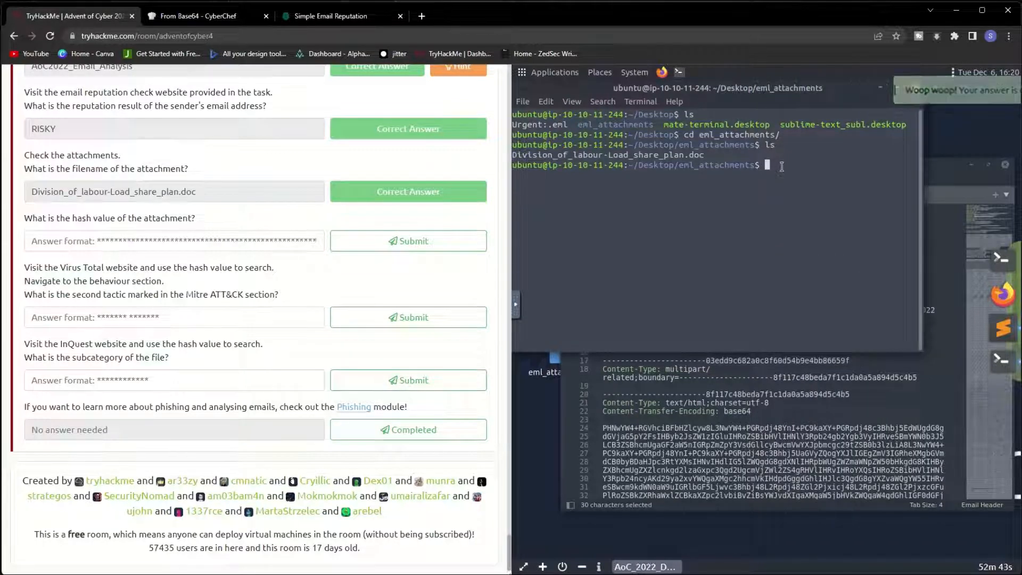
# Compute sha256sum of Division_of_labour-Load_share_plan.doc and copy the resulting hash
pyautogui.write('sha2')
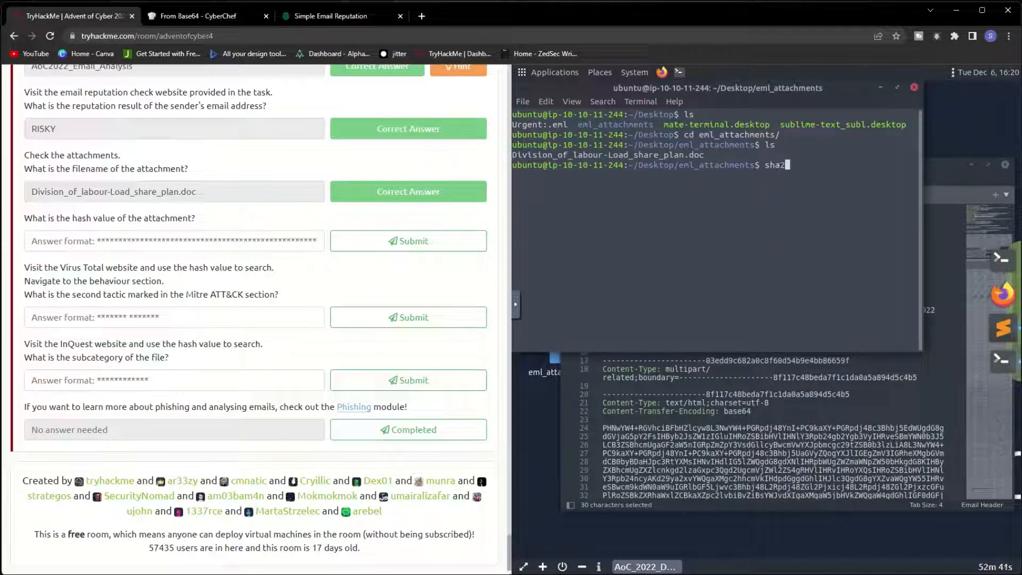
pyautogui.write('56sum')
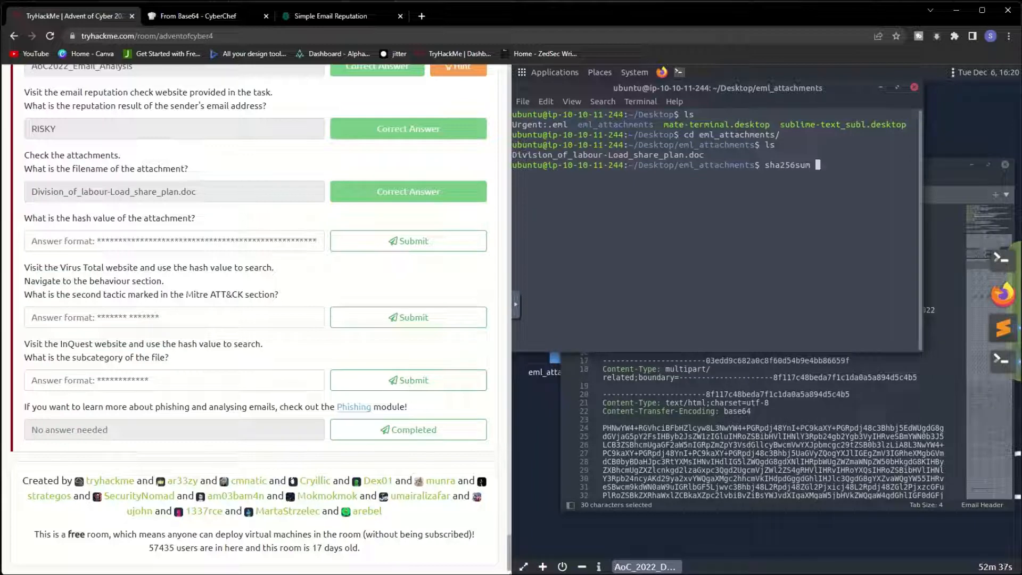
pyautogui.write('Division_of_labour-Load_share_plan.doc')
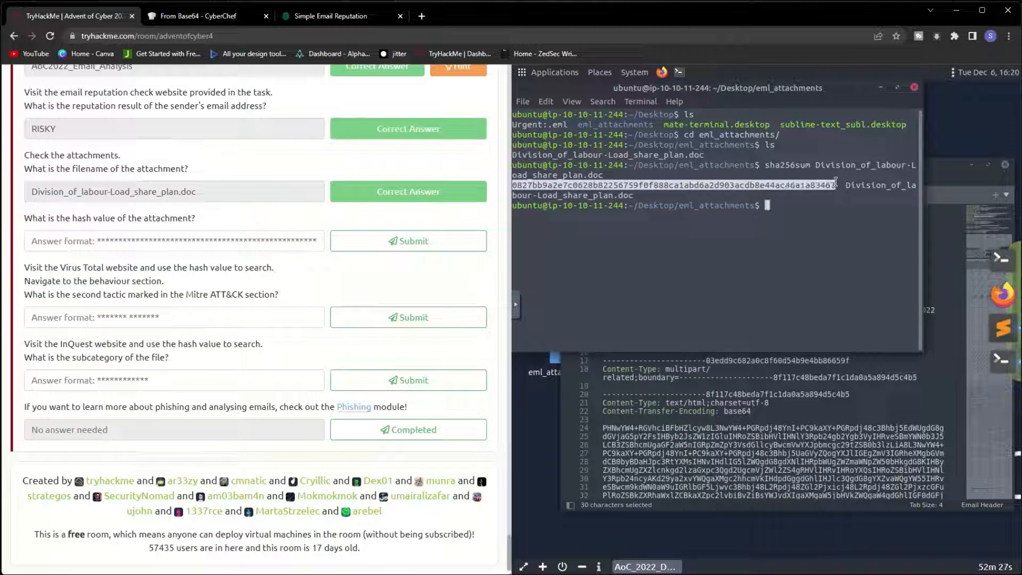
pyautogui.rightClick(829, 190)
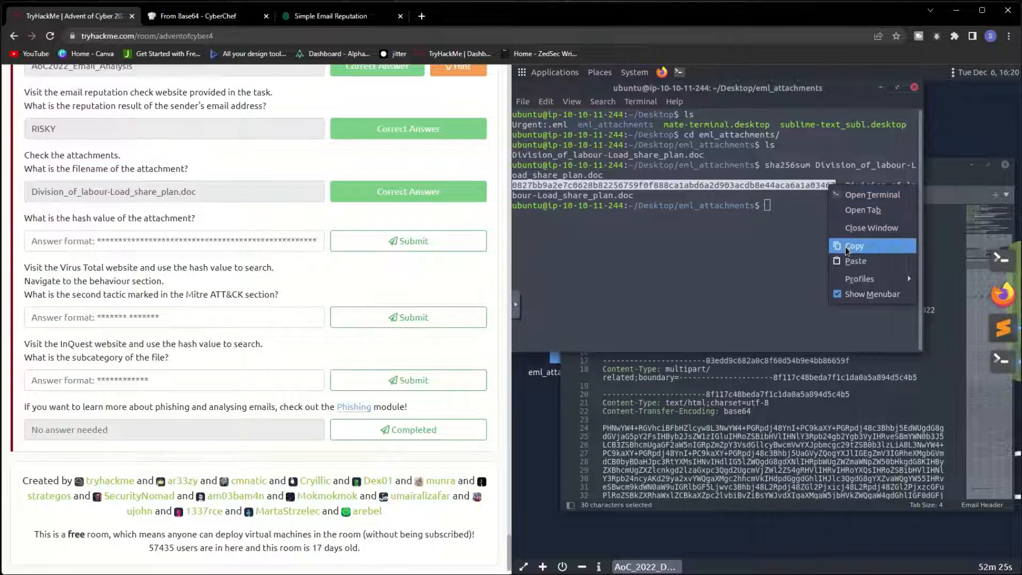
pyautogui.click(854, 246)
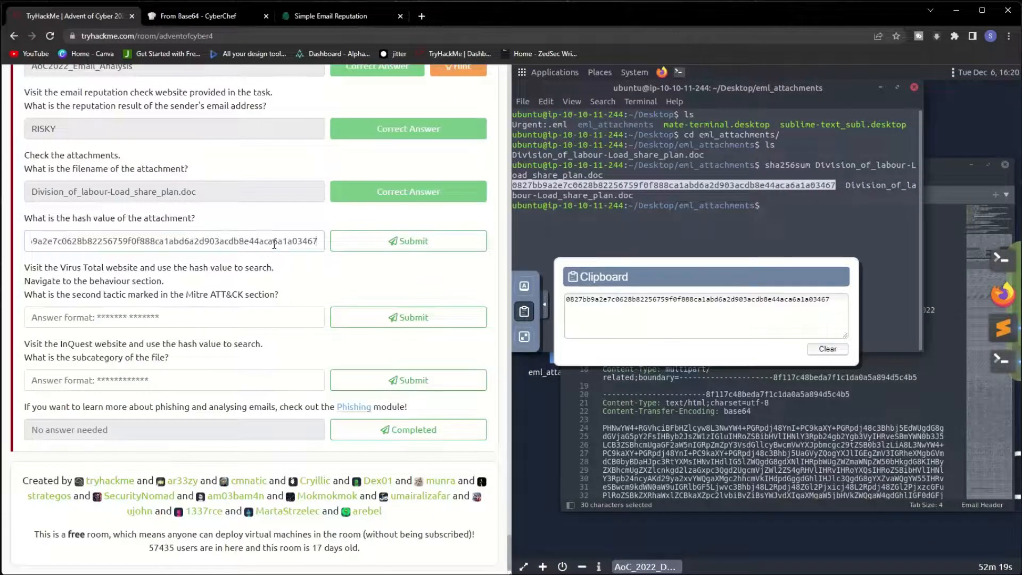
# Submit the SHA256 hash answer and start a Google search for VirusTotal
pyautogui.click(408, 241)
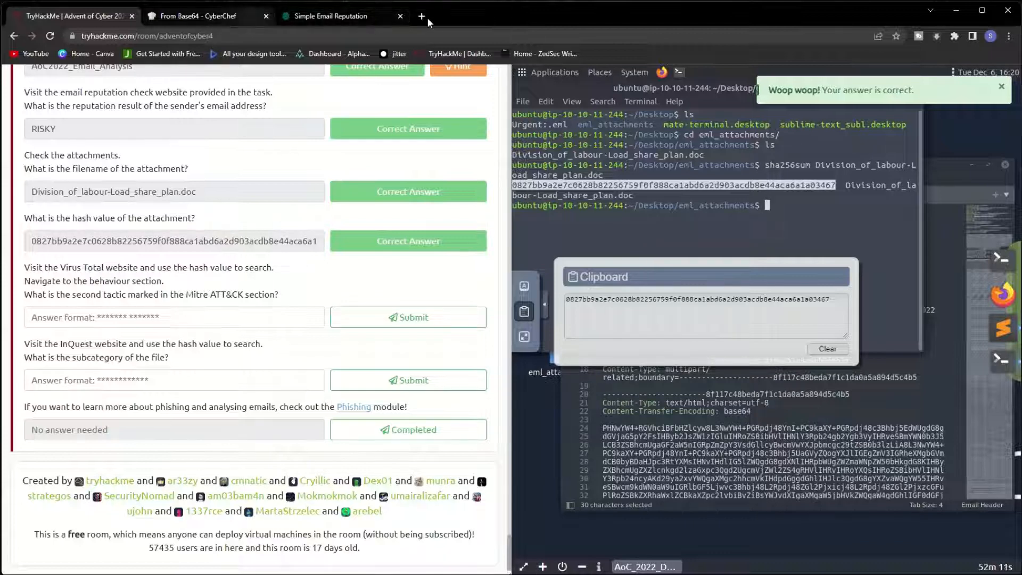
pyautogui.write('viru')
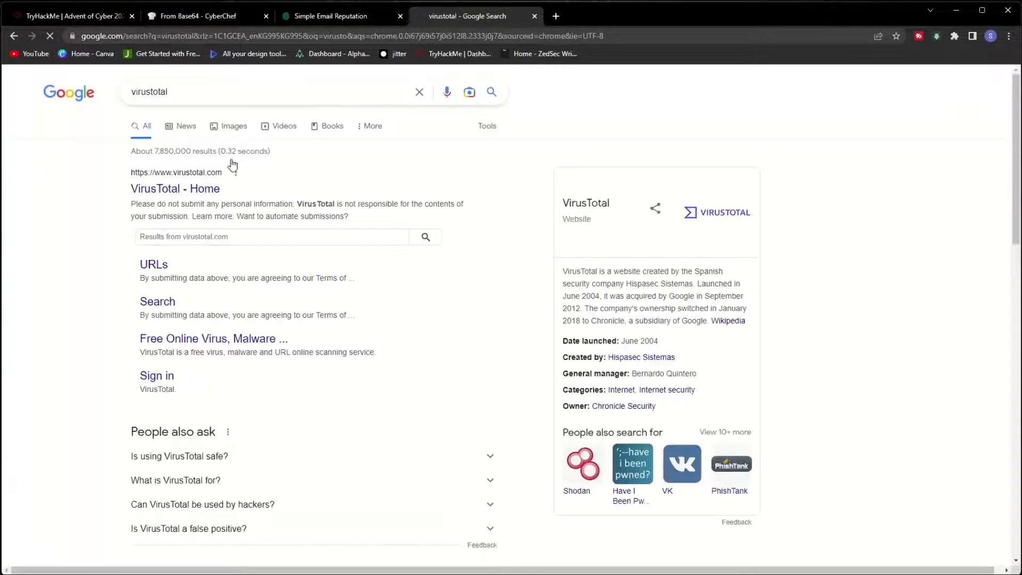
# Search VirusTotal for hash 0827bb9a...a1a03467 and return to the task questions
pyautogui.click(174, 188)
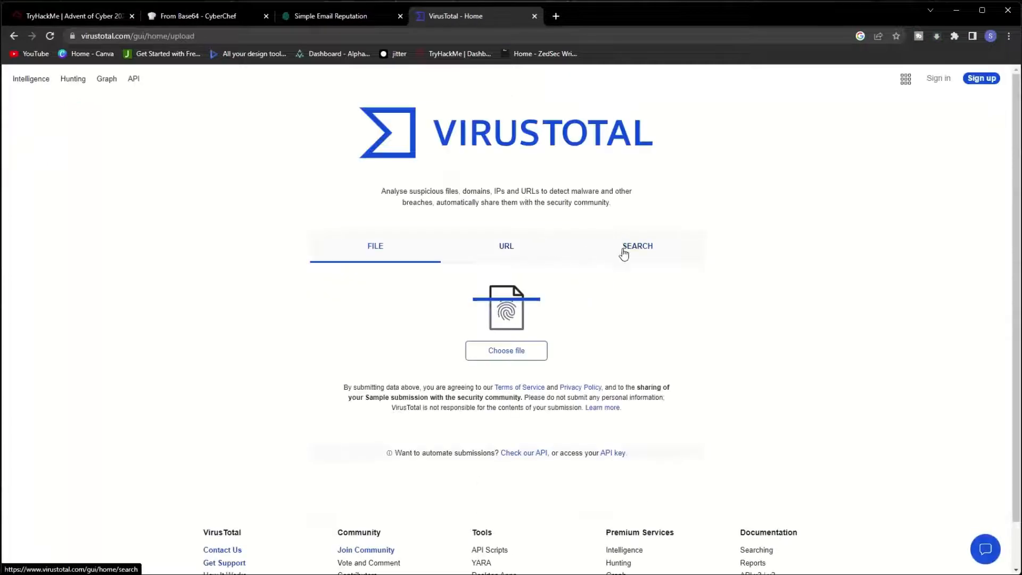
pyautogui.click(637, 246)
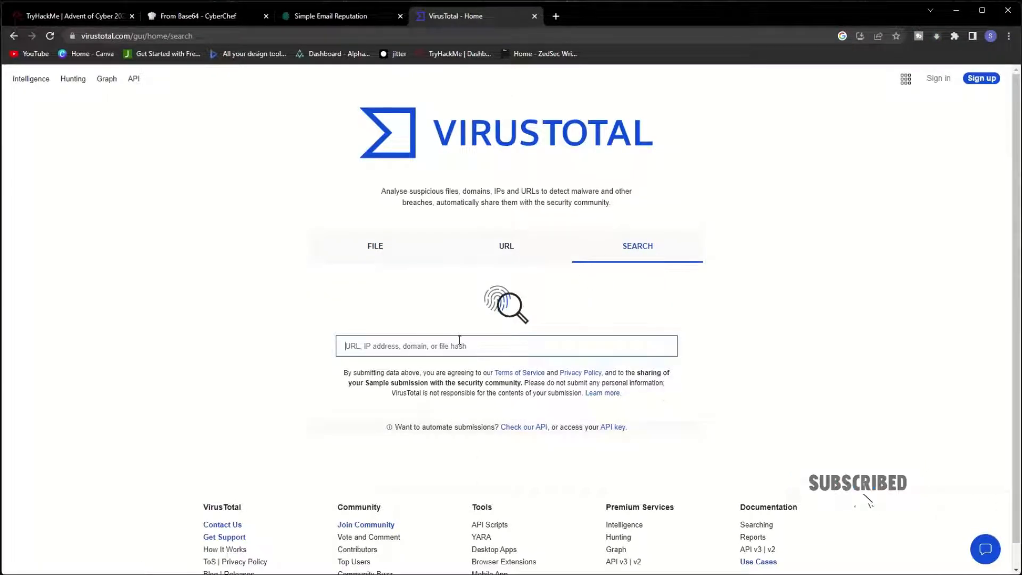
pyautogui.write('0827bb9a2e7c0628b82256759f0f888ca1abd6a2d903acdb8e44aca6a1a03467')
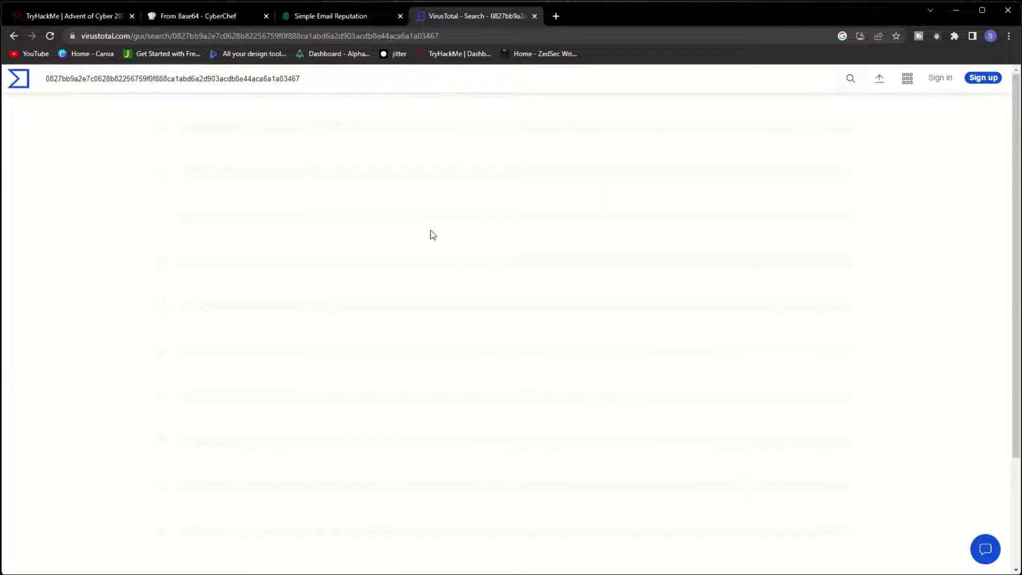
pyautogui.click(74, 15)
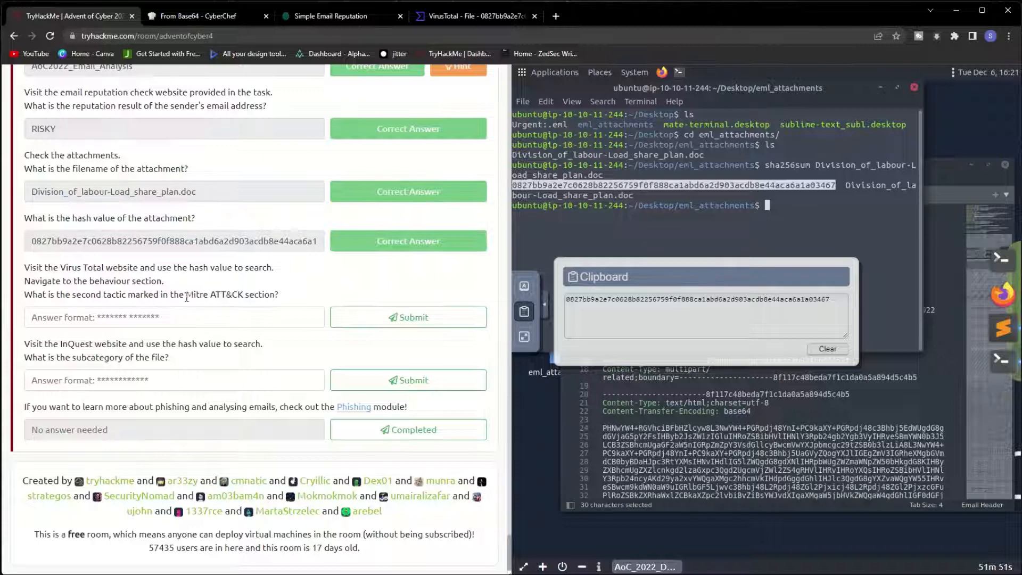
# Read the Mitre ATT&CK tactics in VirusTotal's Behavior report and submit Defense Evasion
pyautogui.click(475, 16)
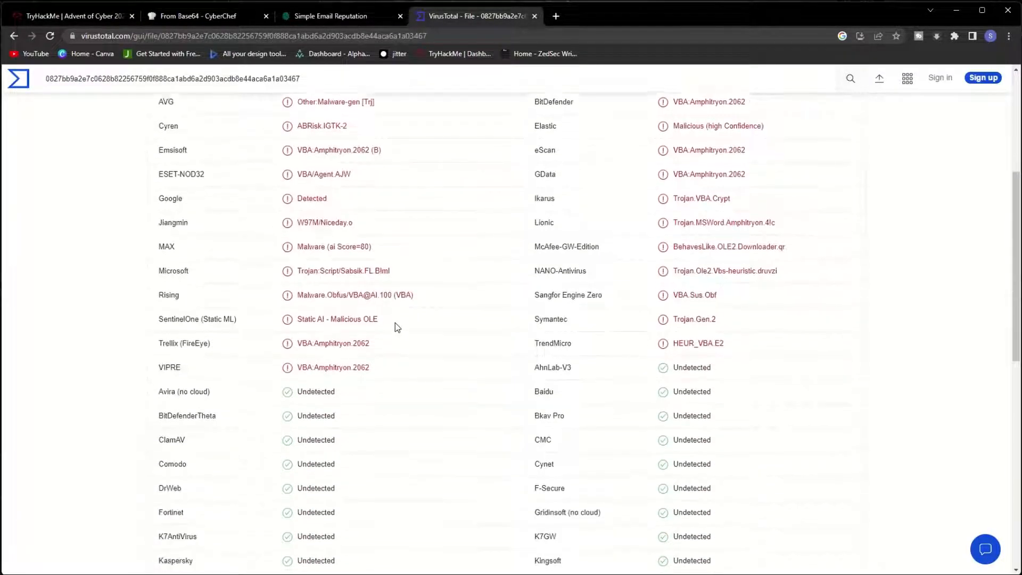
pyautogui.scroll(-3)
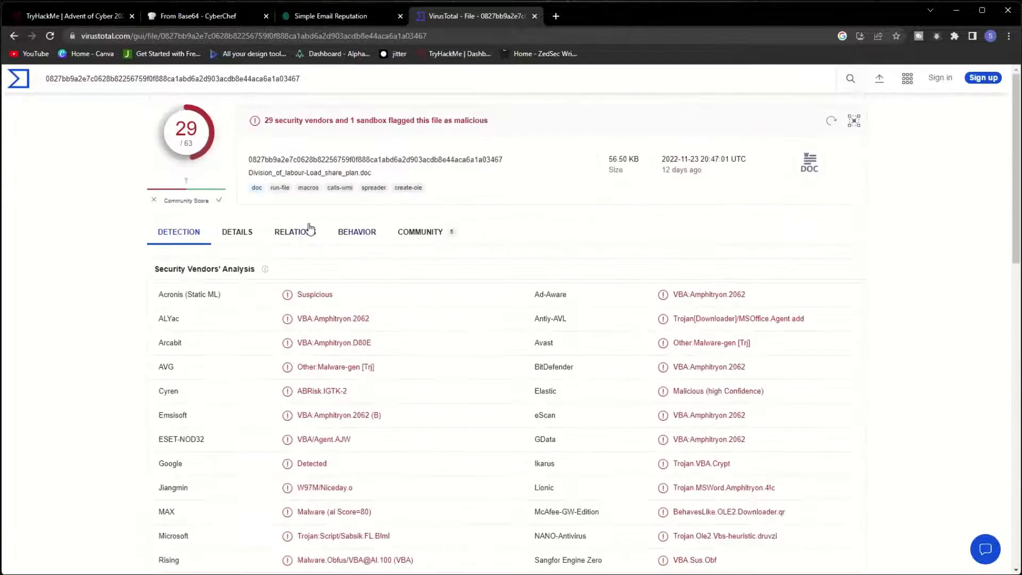
pyautogui.click(357, 231)
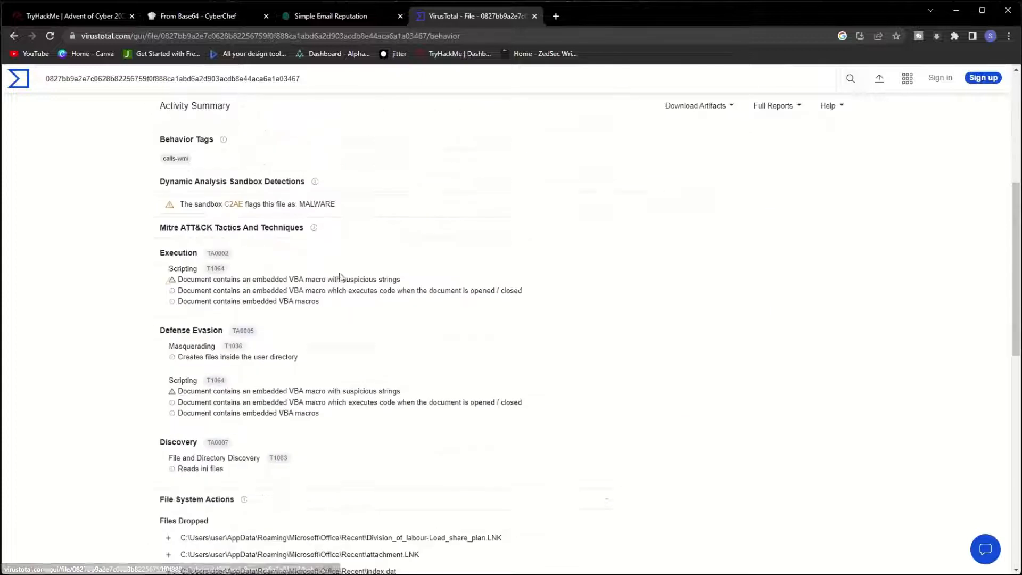
pyautogui.scroll(-3)
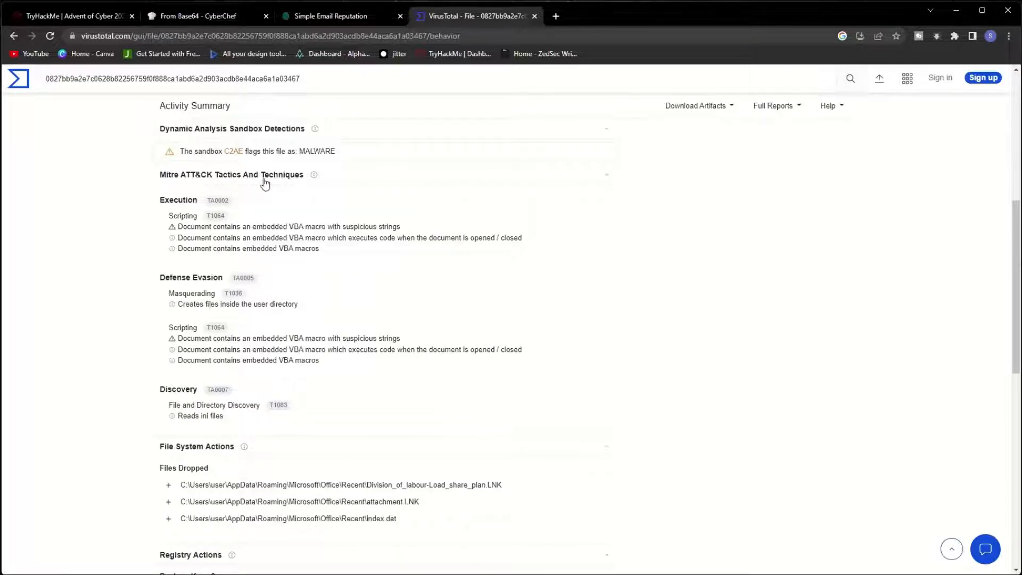
pyautogui.moveTo(190, 277)
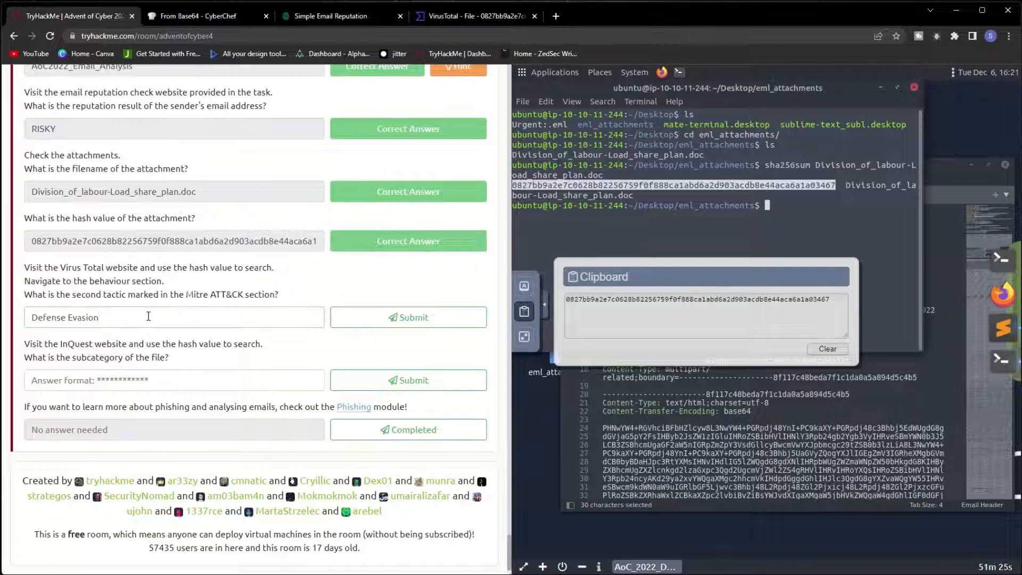
pyautogui.click(407, 317)
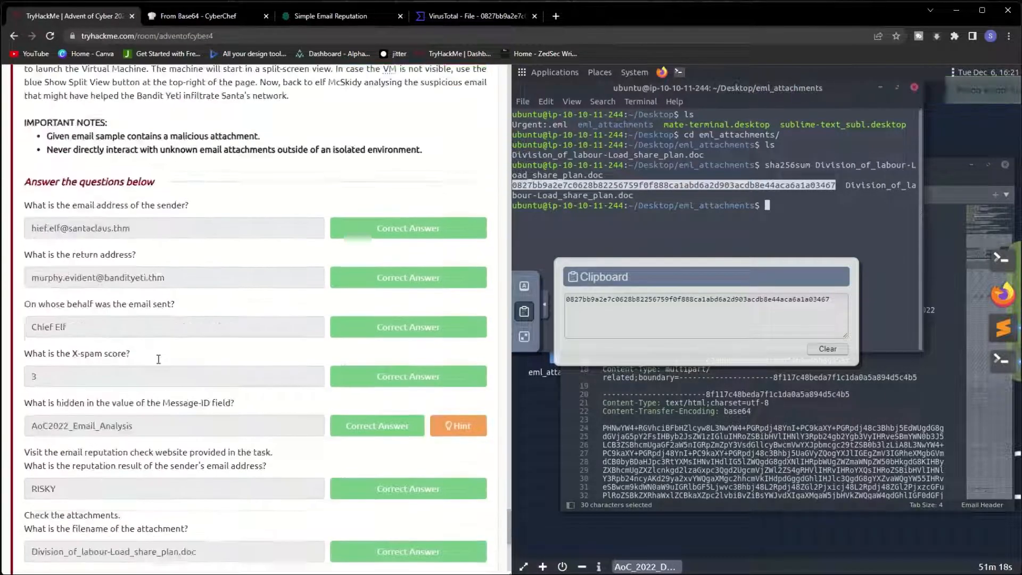
# Open labs.inquest.net in a new tab and copy the file hash from the VirusTotal report
pyautogui.scroll(-3)
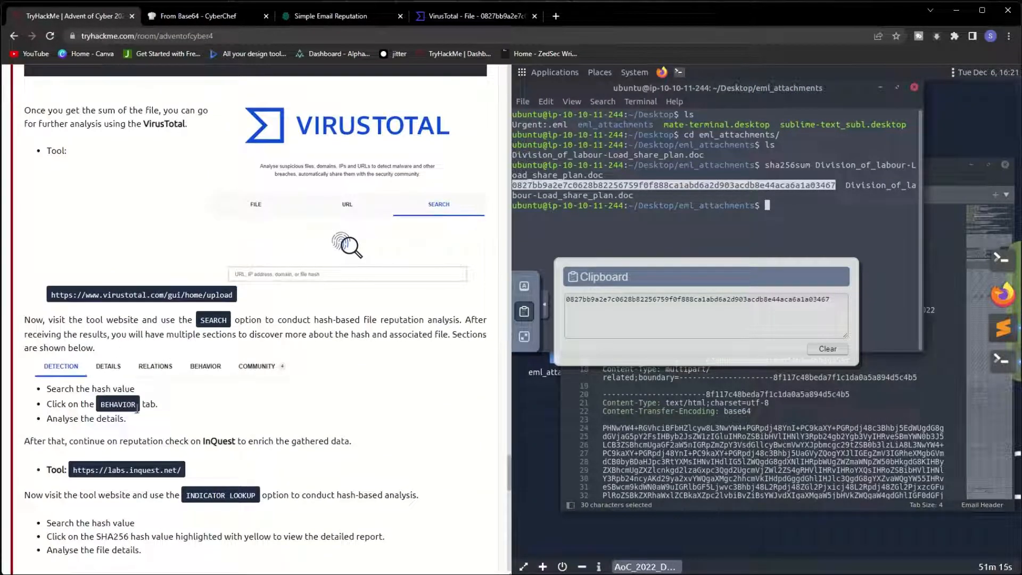
pyautogui.doubleClick(125, 470)
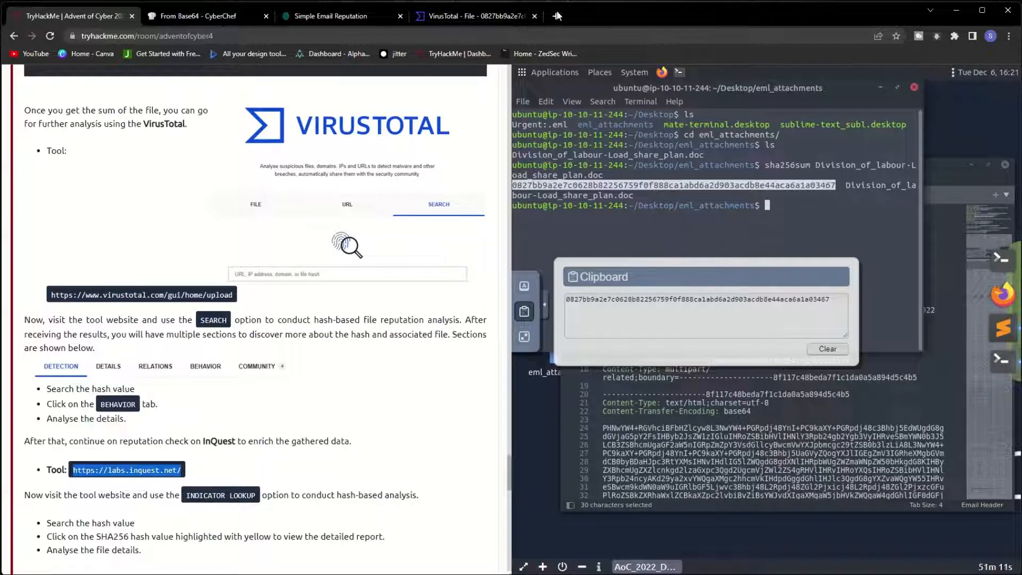
pyautogui.click(558, 16)
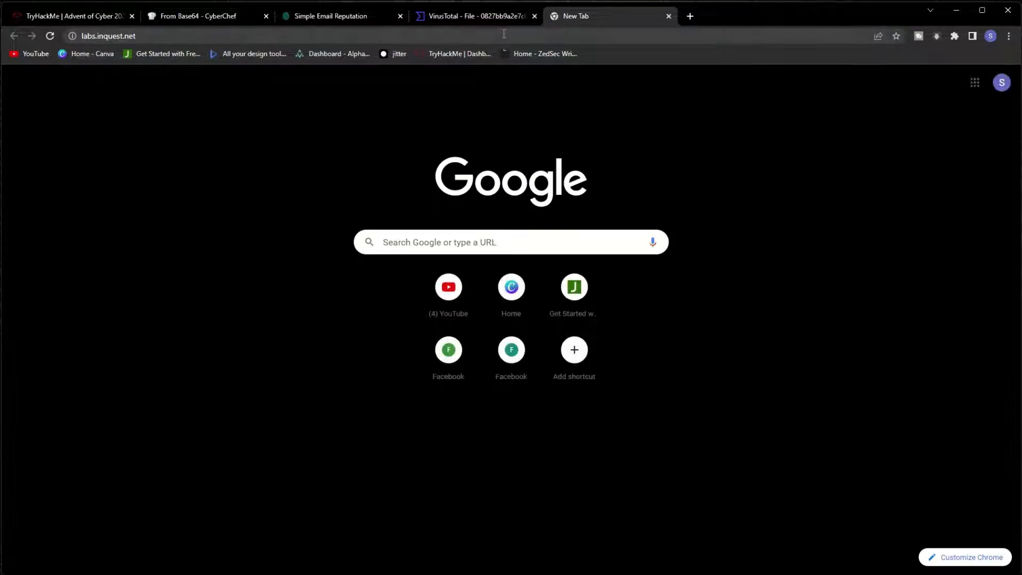
pyautogui.click(476, 16)
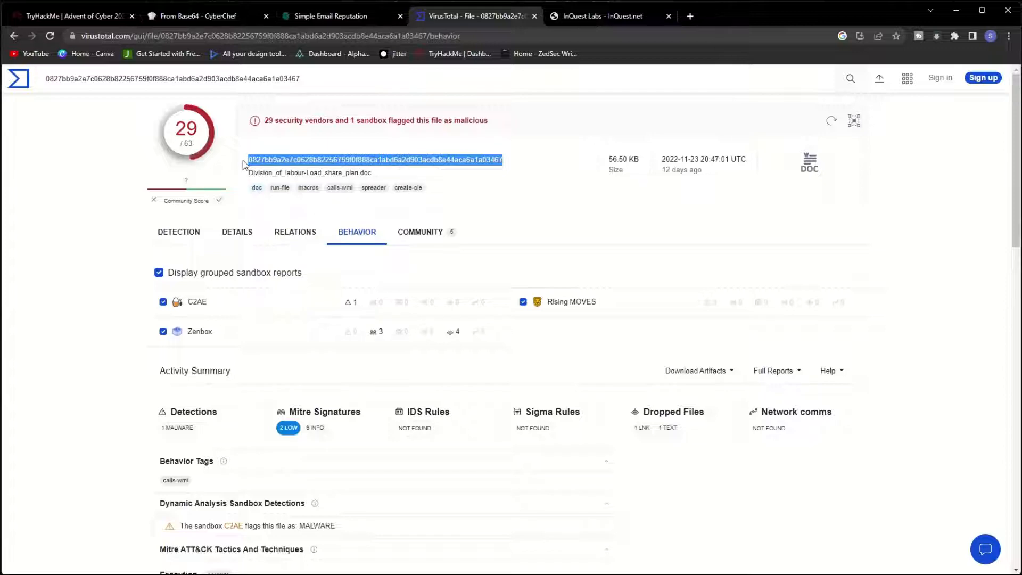
pyautogui.click(608, 16)
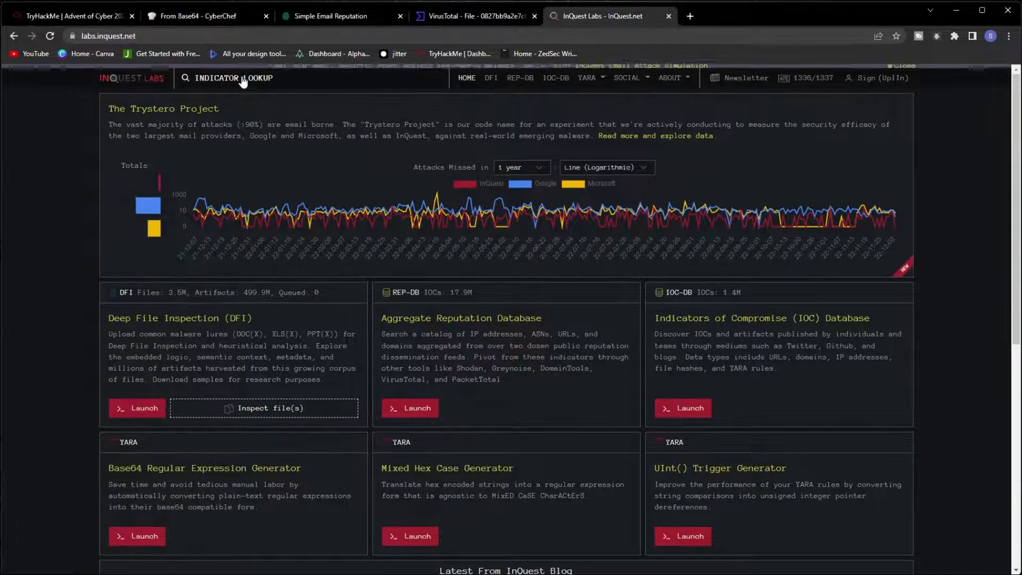
# Look up the hash in InQuest Labs Indicator Lookup and open its DFI report
pyautogui.click(232, 78)
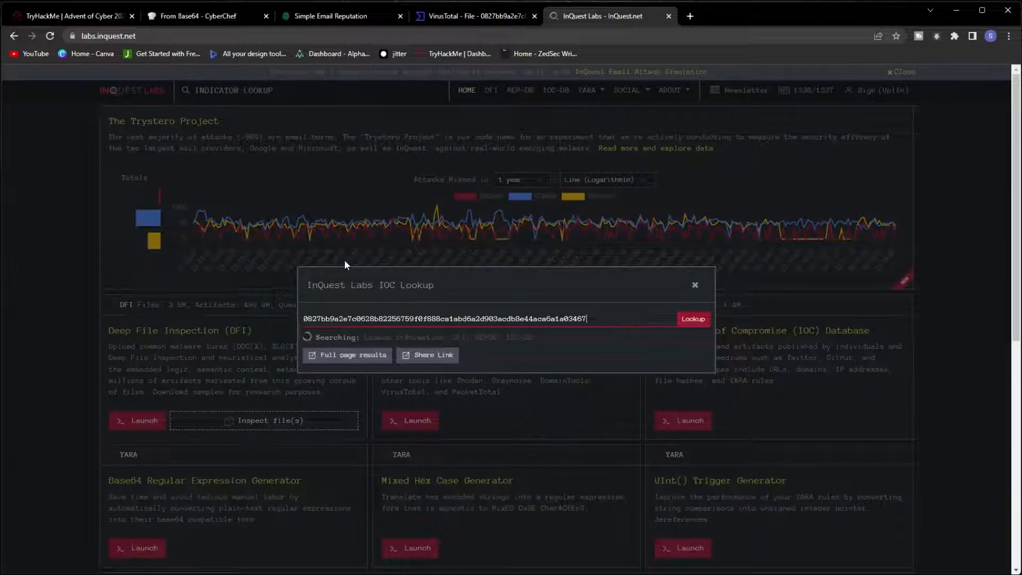
pyautogui.click(692, 318)
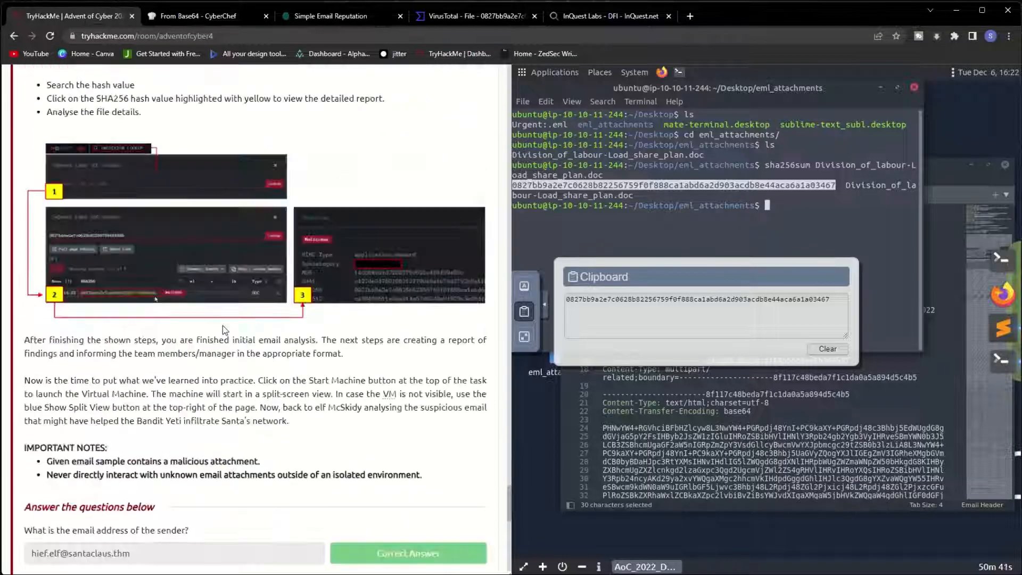
# Submit macro_hunter as the file subcategory and mark the final question Completed
pyautogui.scroll(-3)
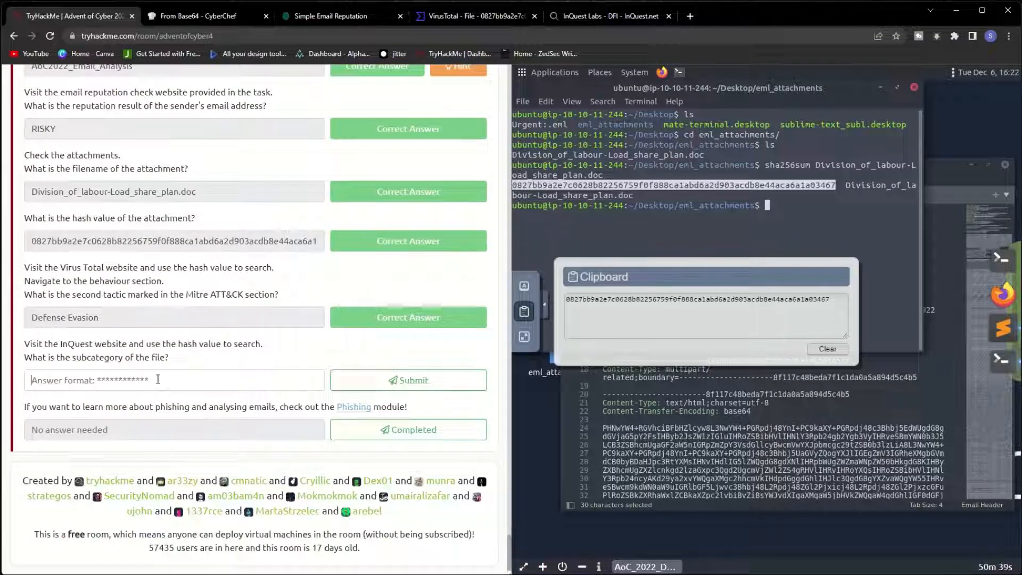
pyautogui.click(408, 380)
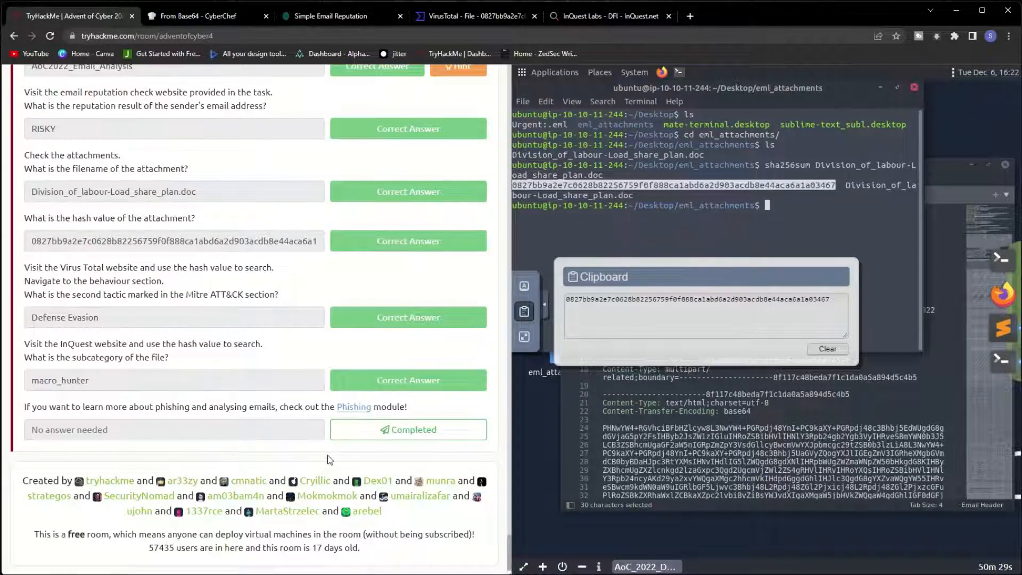
pyautogui.moveTo(317, 452)
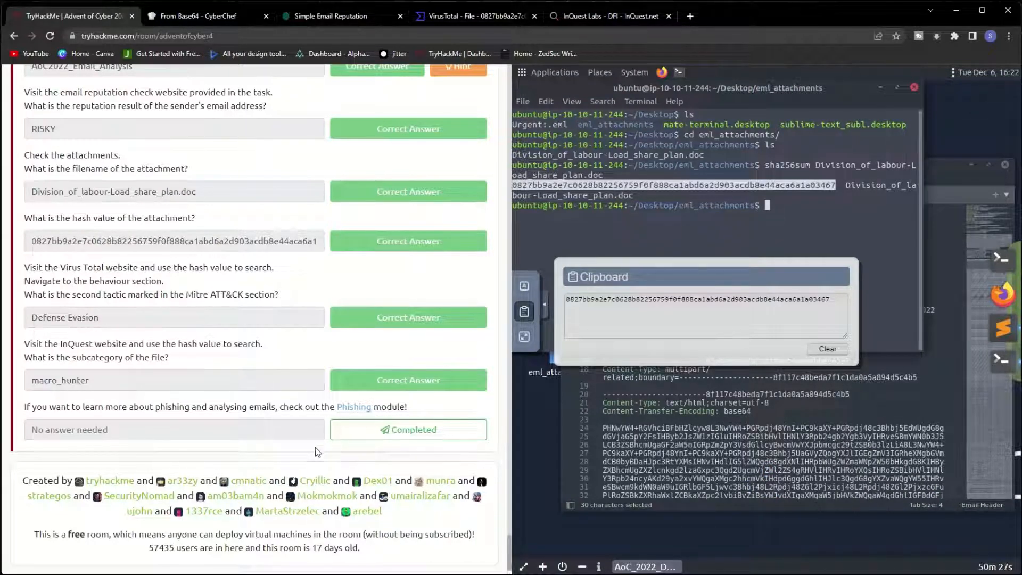
pyautogui.click(407, 429)
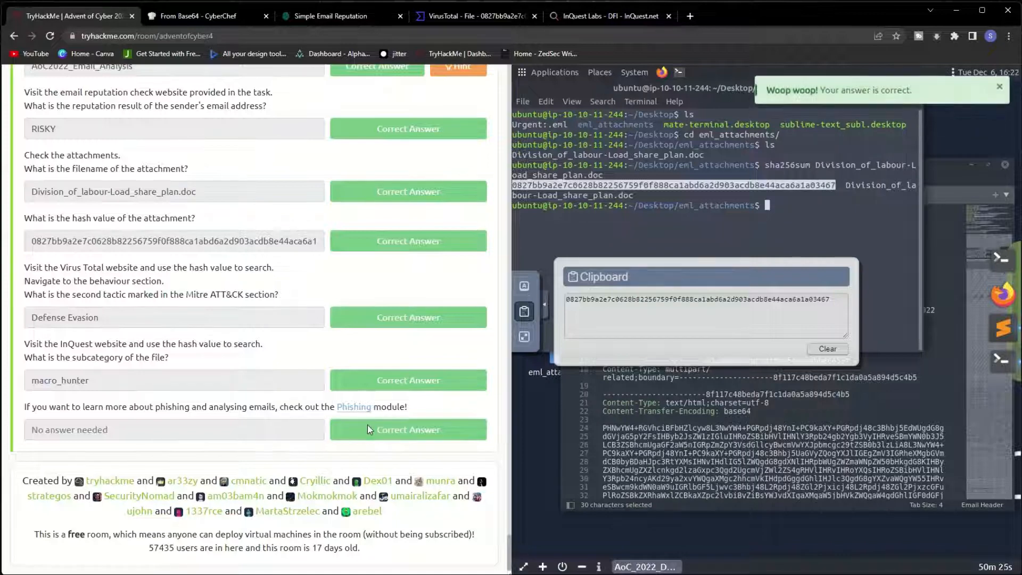